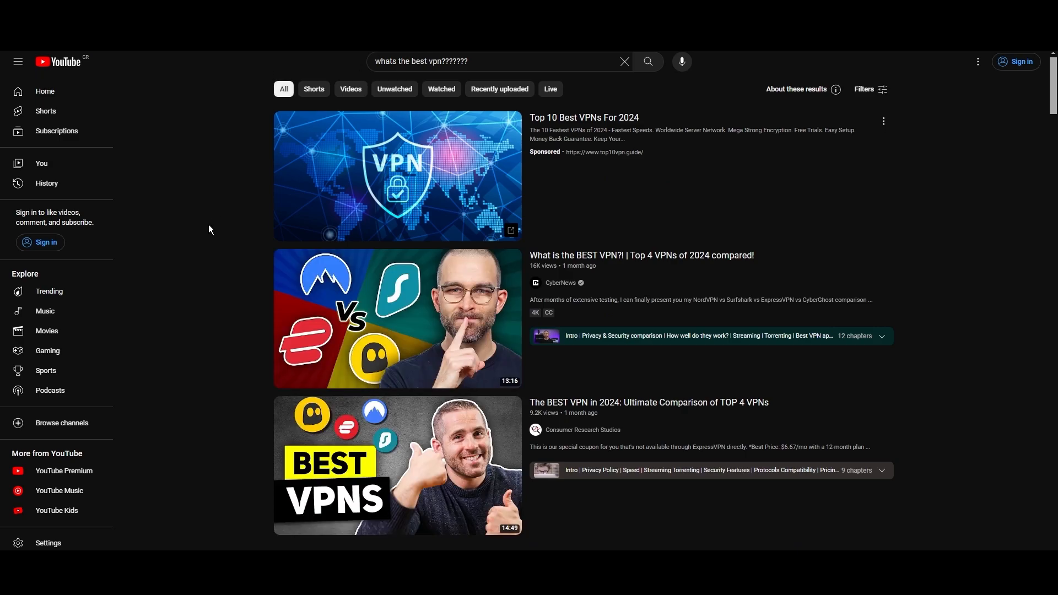
# - Scroll the NordVPN Servers page past the server table to the city address tabs
pyautogui.scroll(-3)
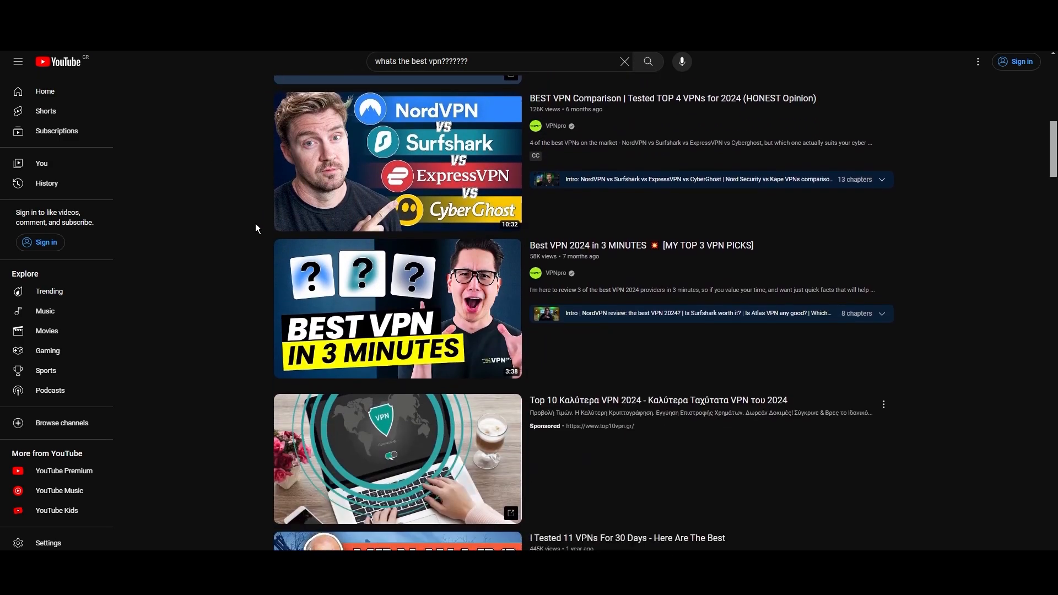
pyautogui.scroll(-3)
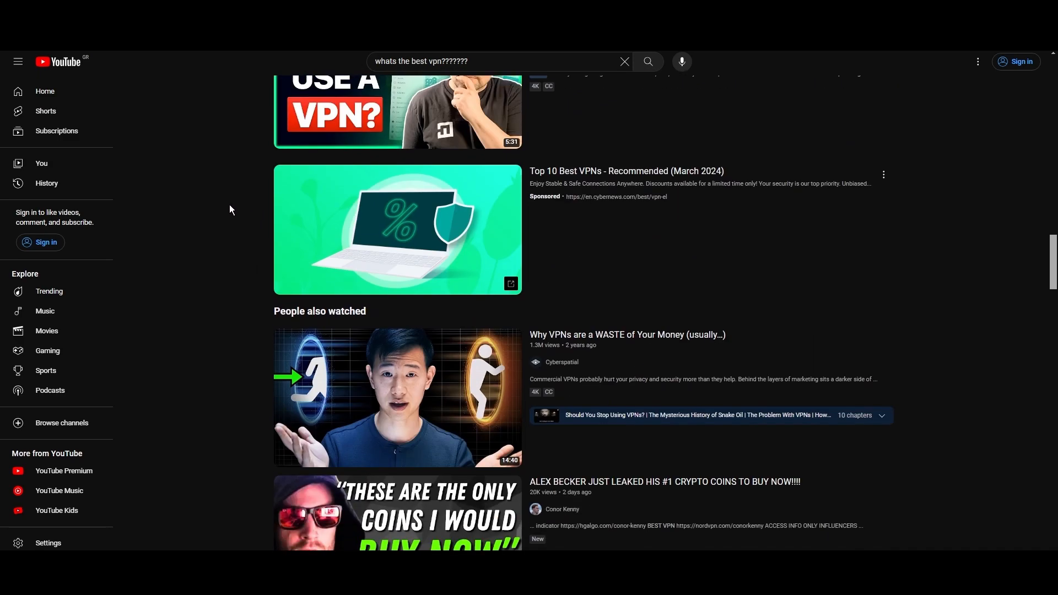
pyautogui.scroll(-3)
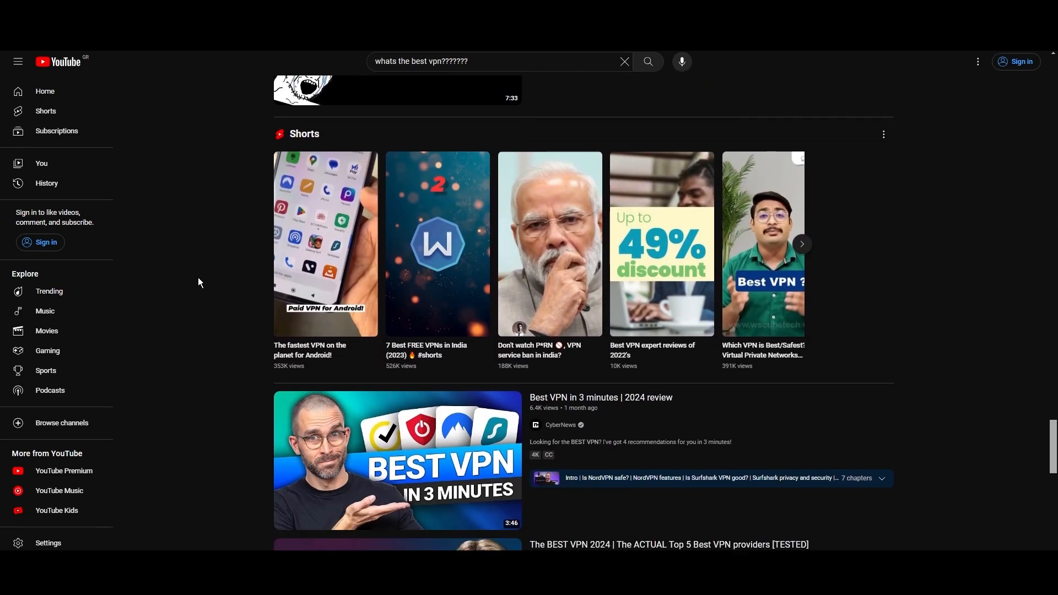
pyautogui.scroll(-3)
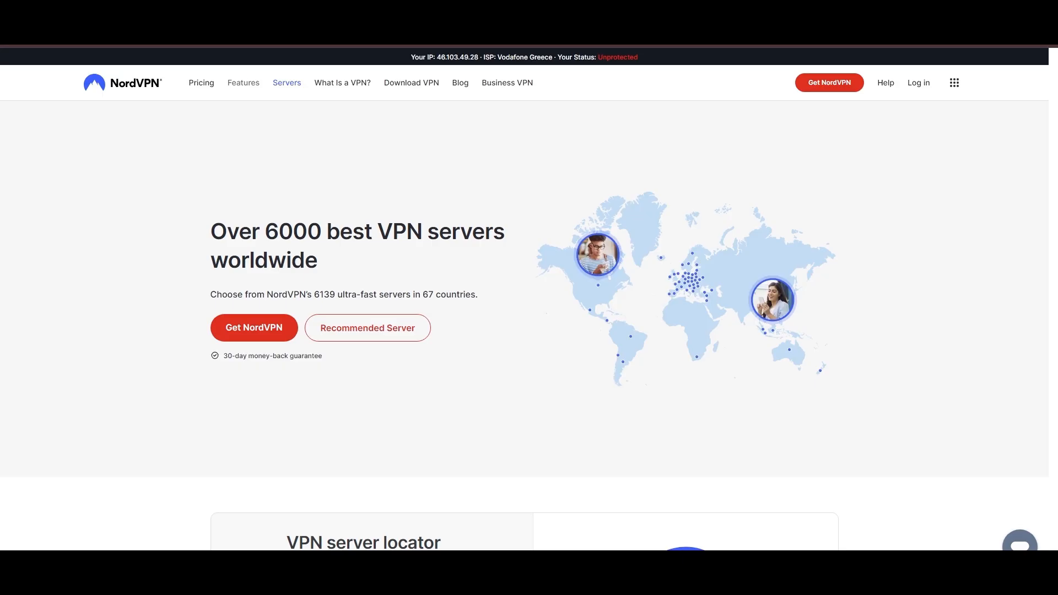
pyautogui.scroll(-3)
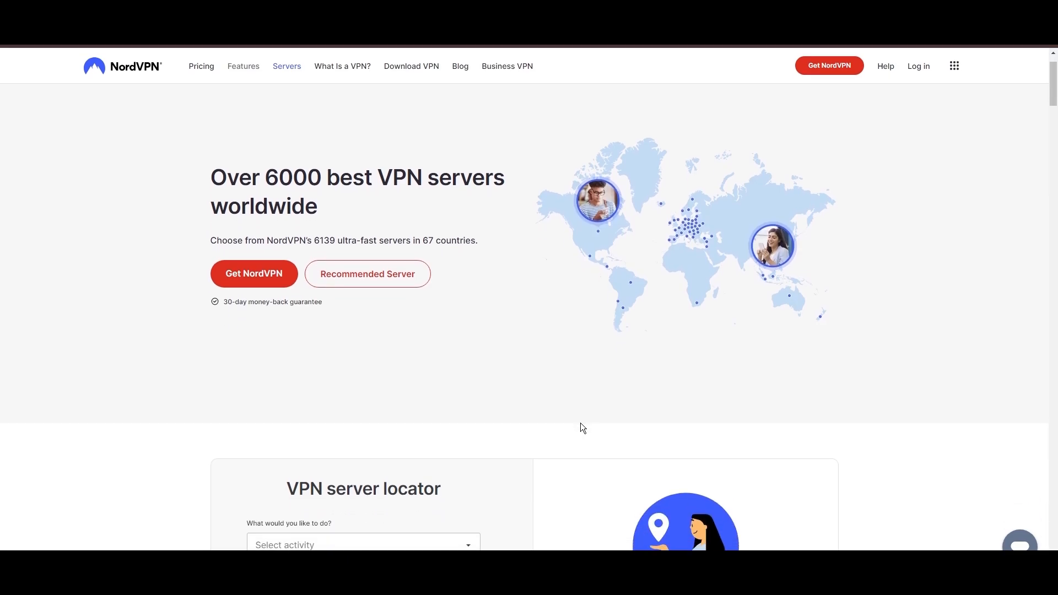
pyautogui.scroll(-3)
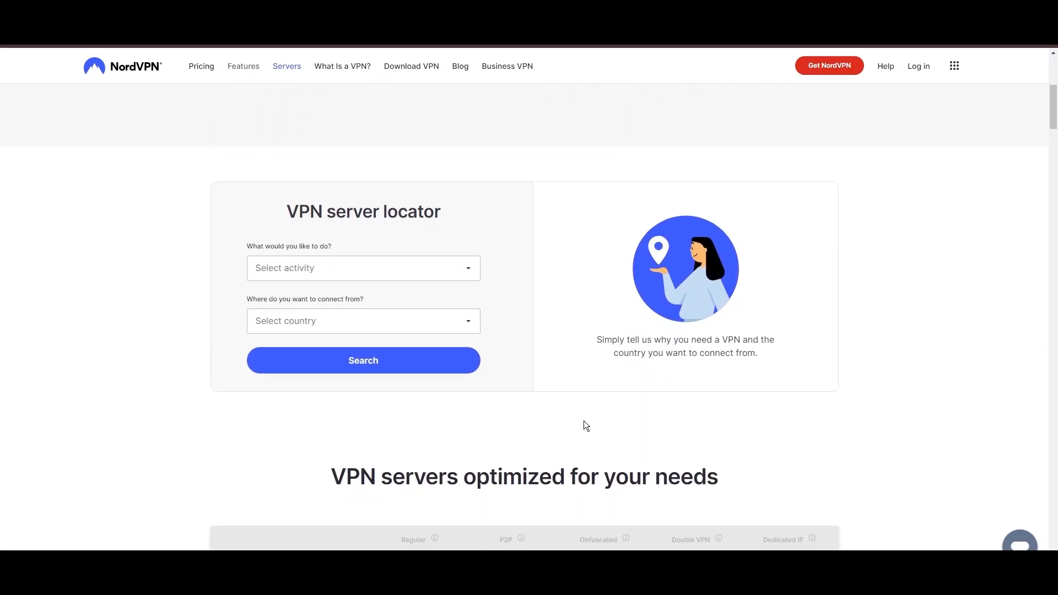
pyautogui.scroll(-3)
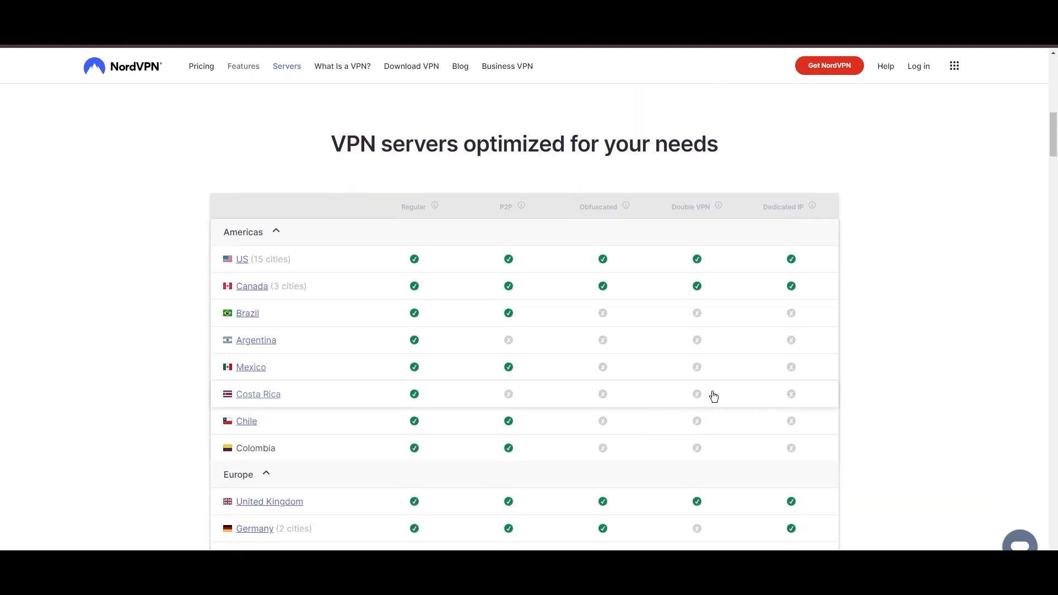
pyautogui.scroll(-3)
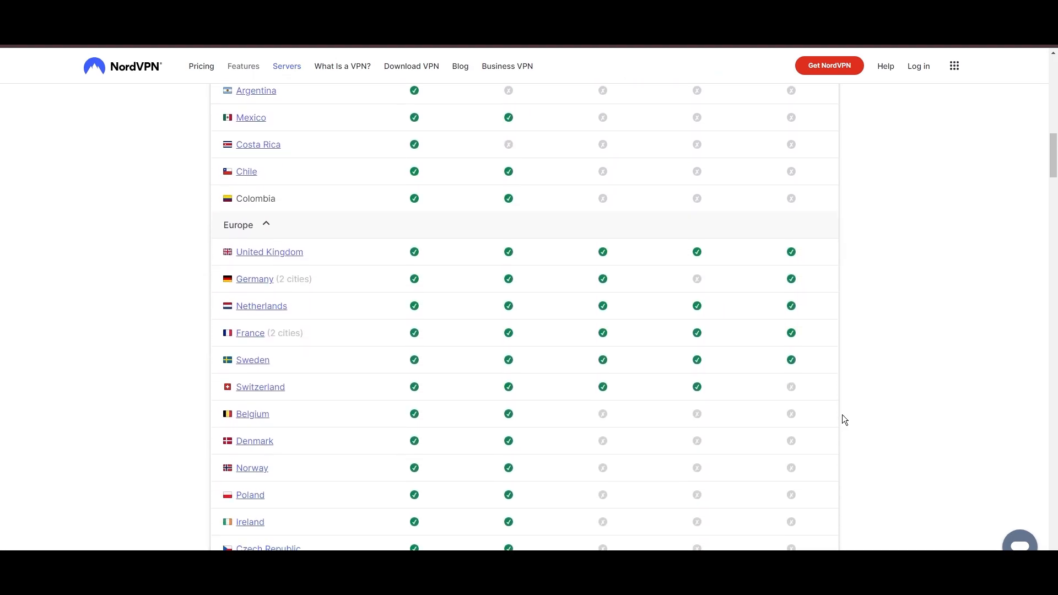
pyautogui.scroll(-3)
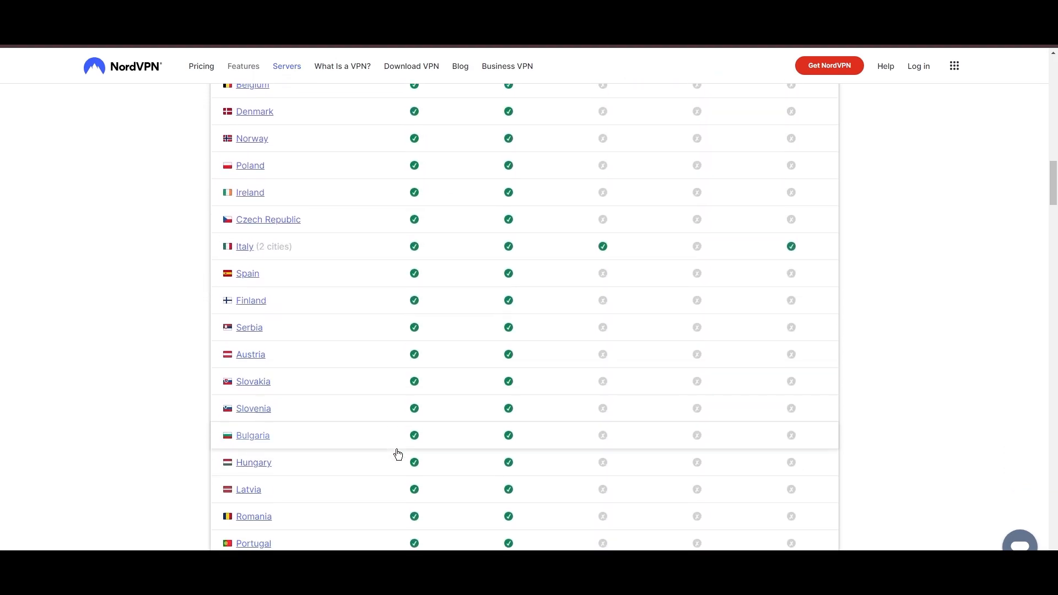
pyautogui.scroll(-3)
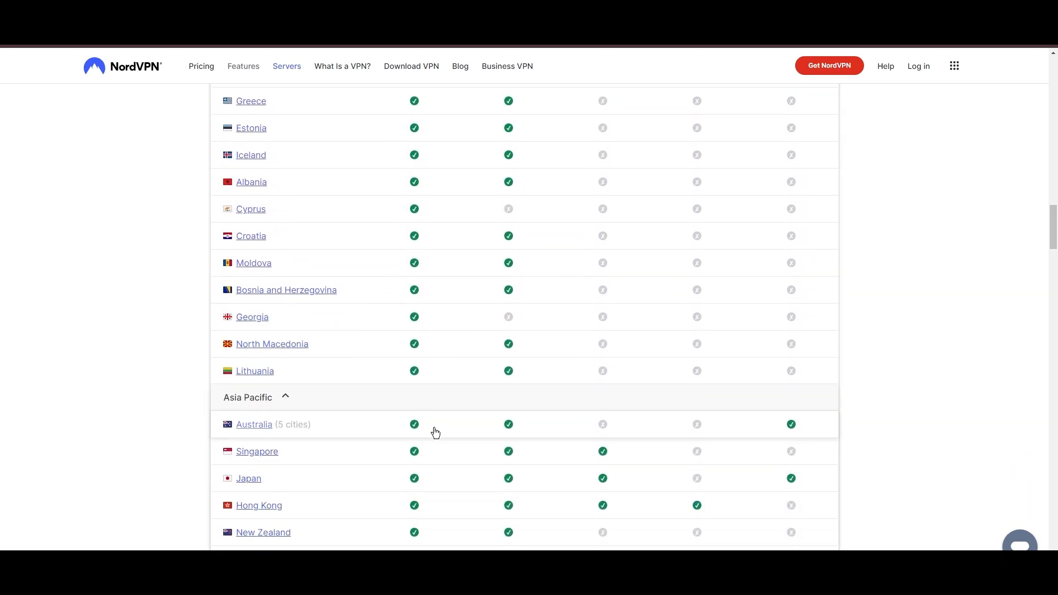
pyautogui.scroll(-3)
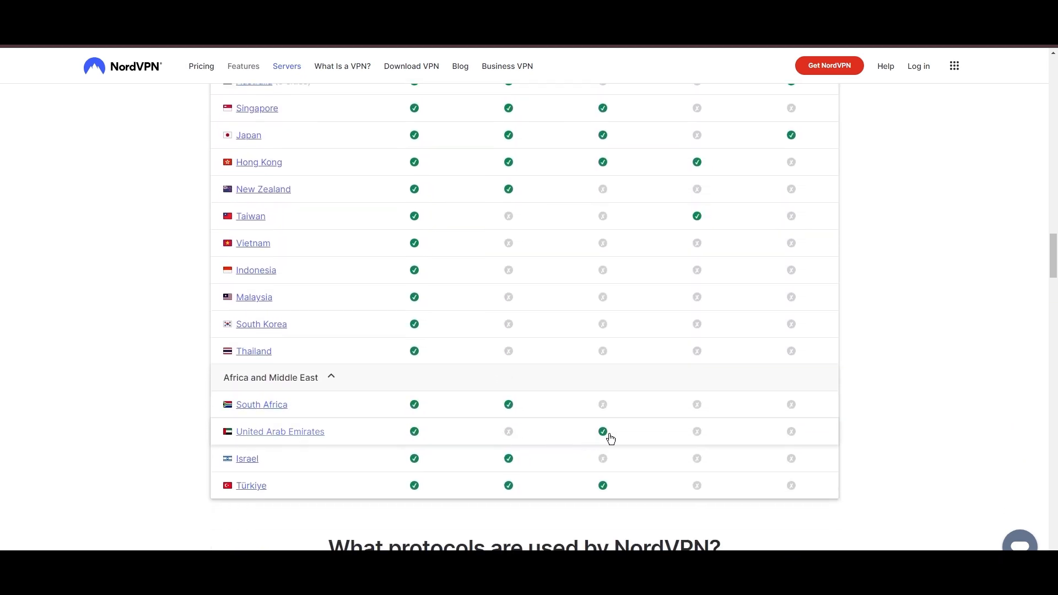
pyautogui.scroll(-3)
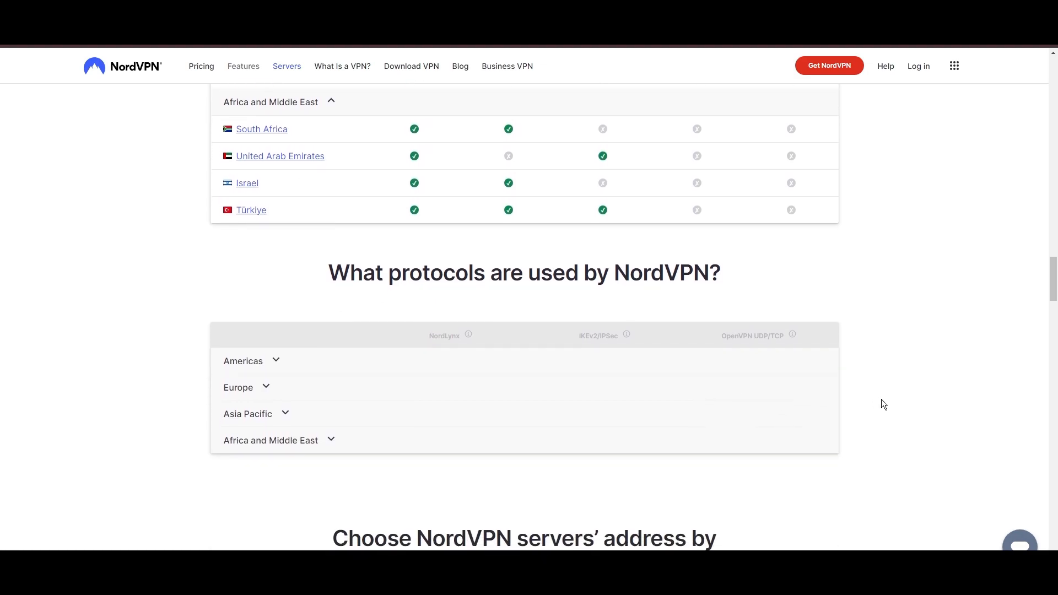
pyautogui.scroll(-3)
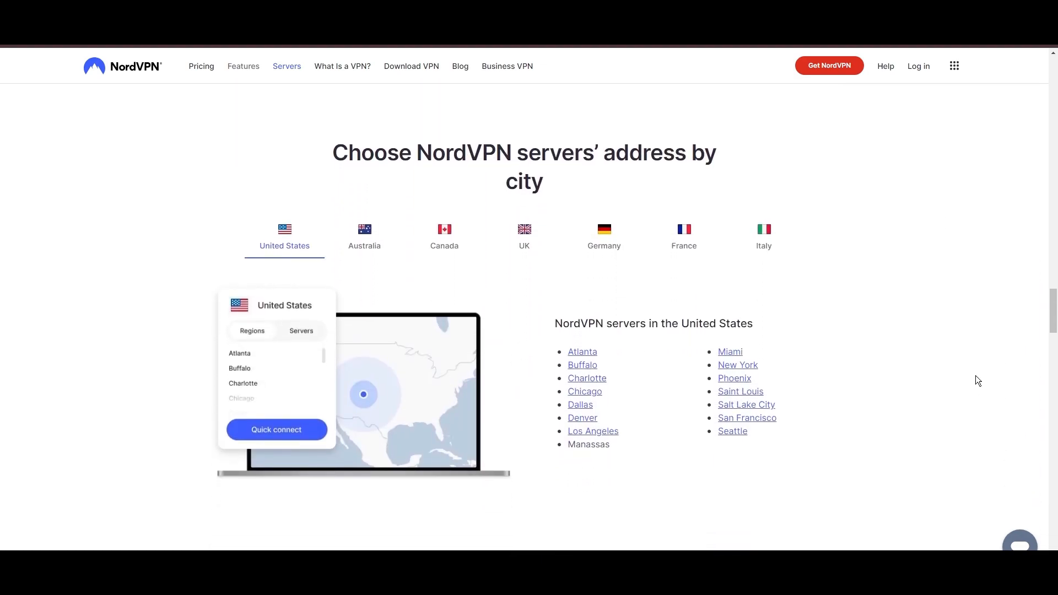
# - Show the server cities for Canada and France, ending on Marseille and Paris
pyautogui.click(444, 236)
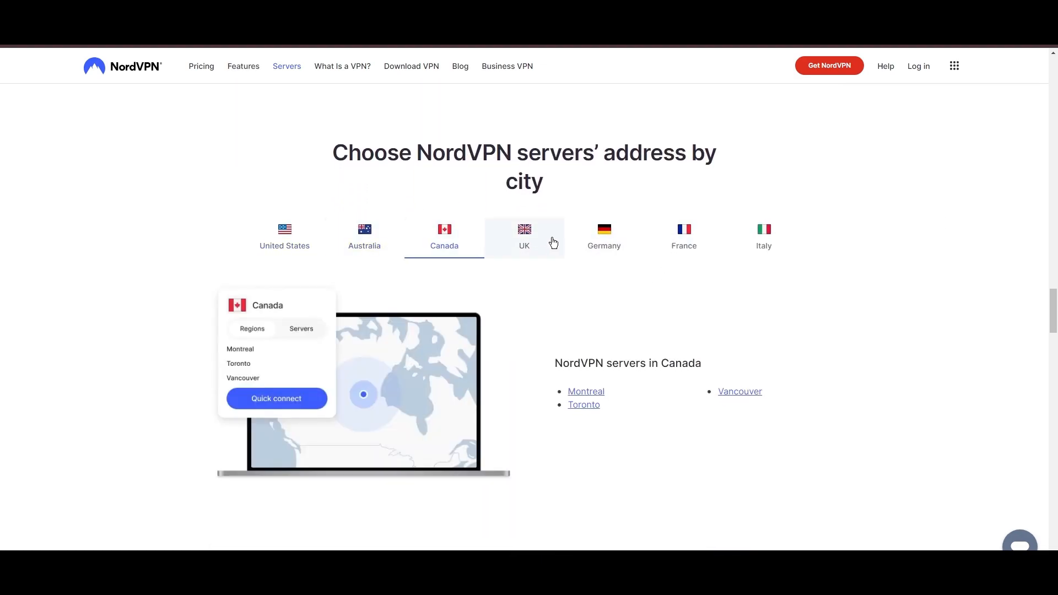
pyautogui.click(685, 237)
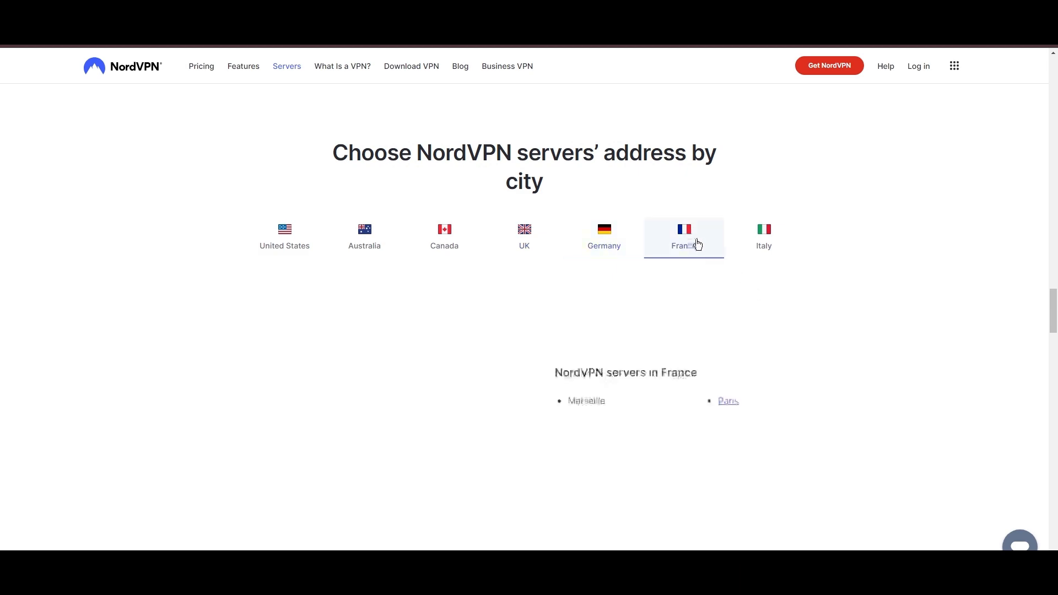
pyautogui.click(764, 236)
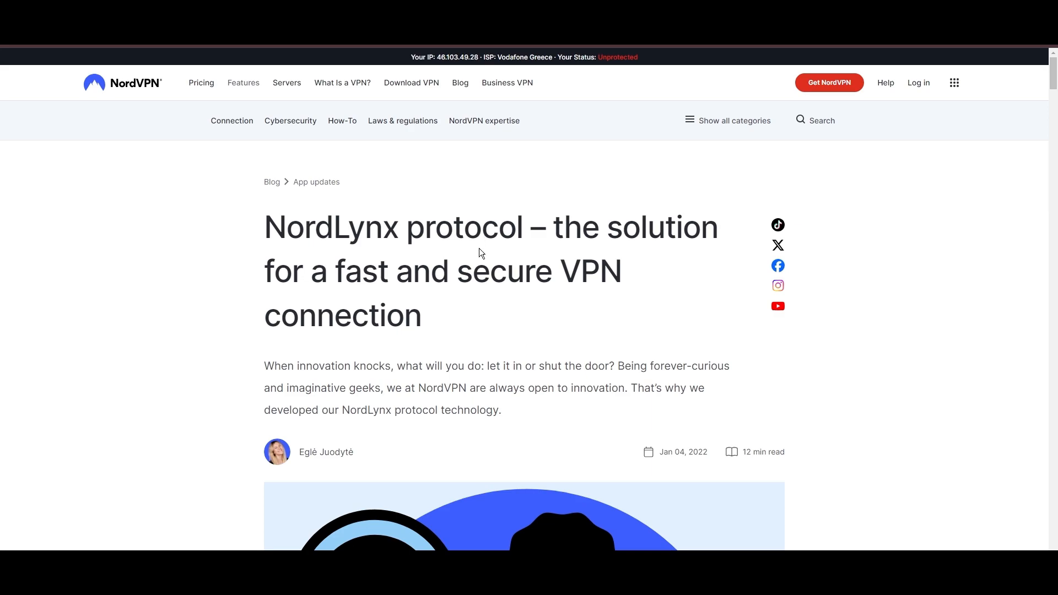
# - Read the NordLynx protocol article down to its 'Benefits of NordLynx' section
pyautogui.scroll(-3)
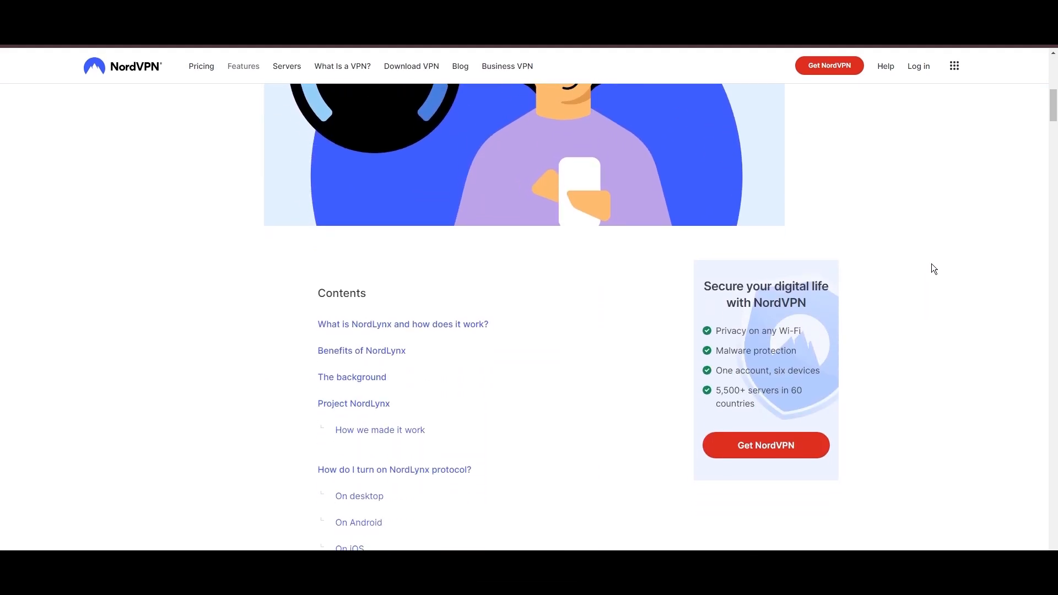
pyautogui.scroll(-3)
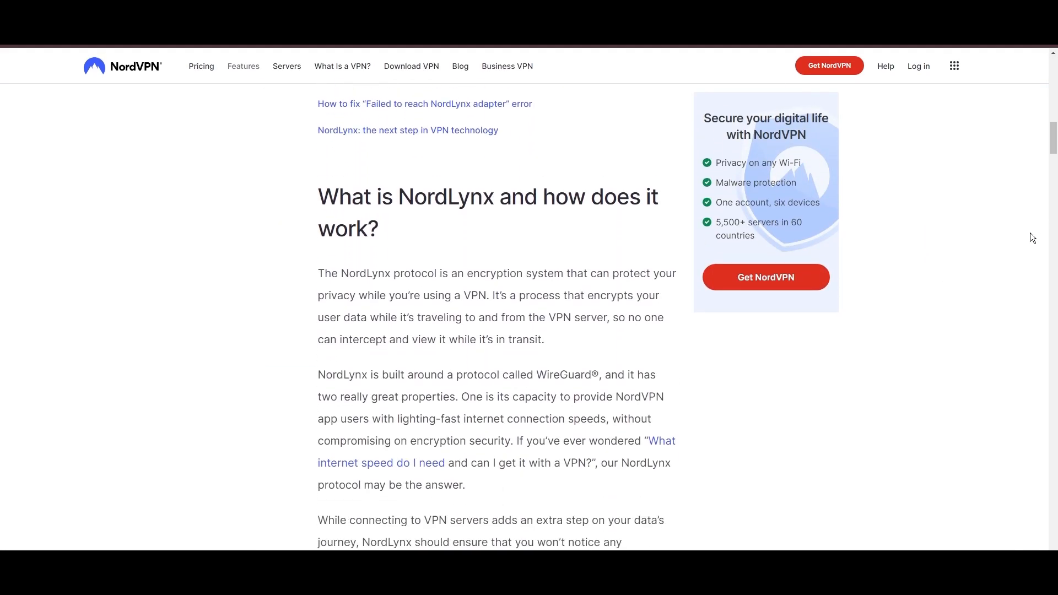
pyautogui.scroll(-3)
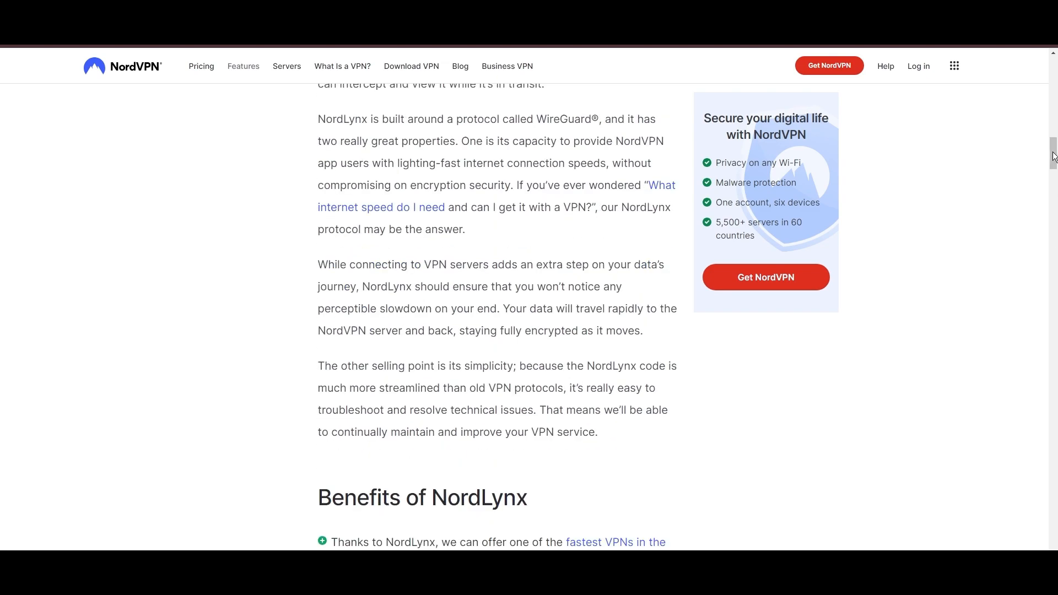
pyautogui.scroll(-3)
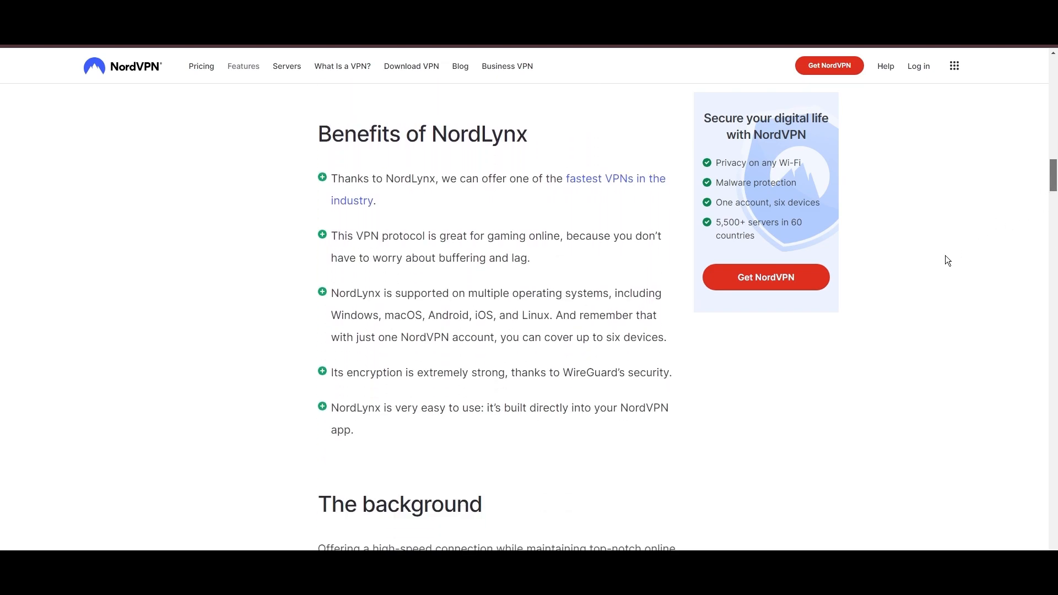
pyautogui.moveTo(370, 473)
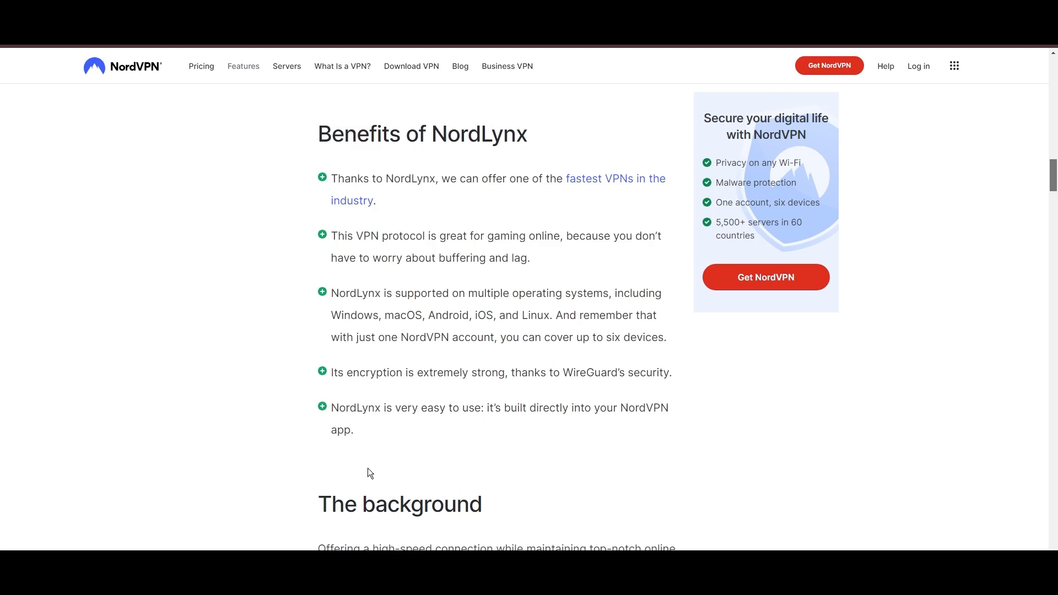
# - Scroll to Threat Protection and view its File protection and Vulnerability detection tabs
pyautogui.scroll(-3)
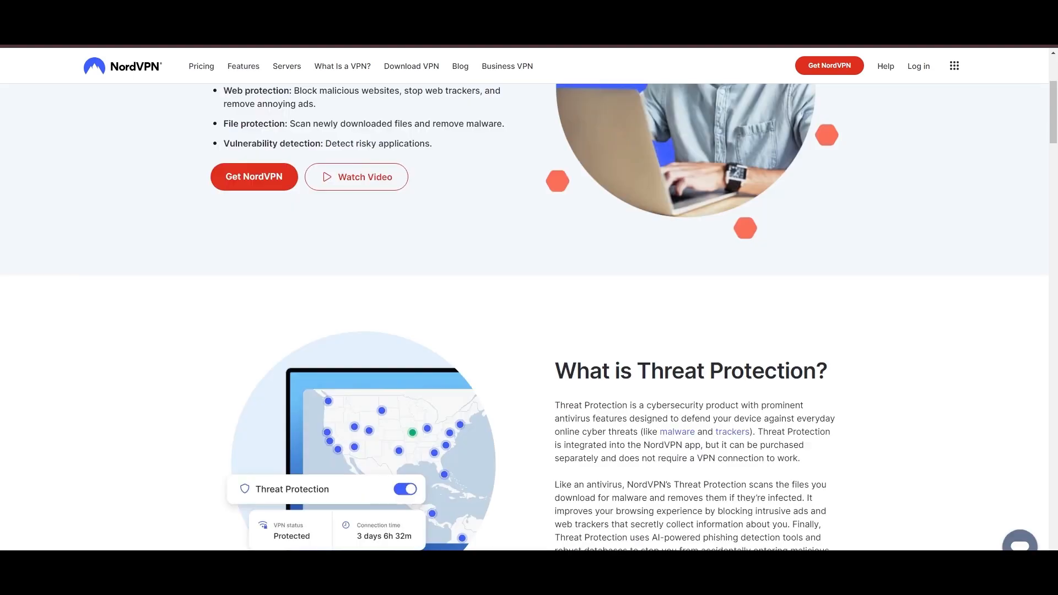
pyautogui.scroll(-3)
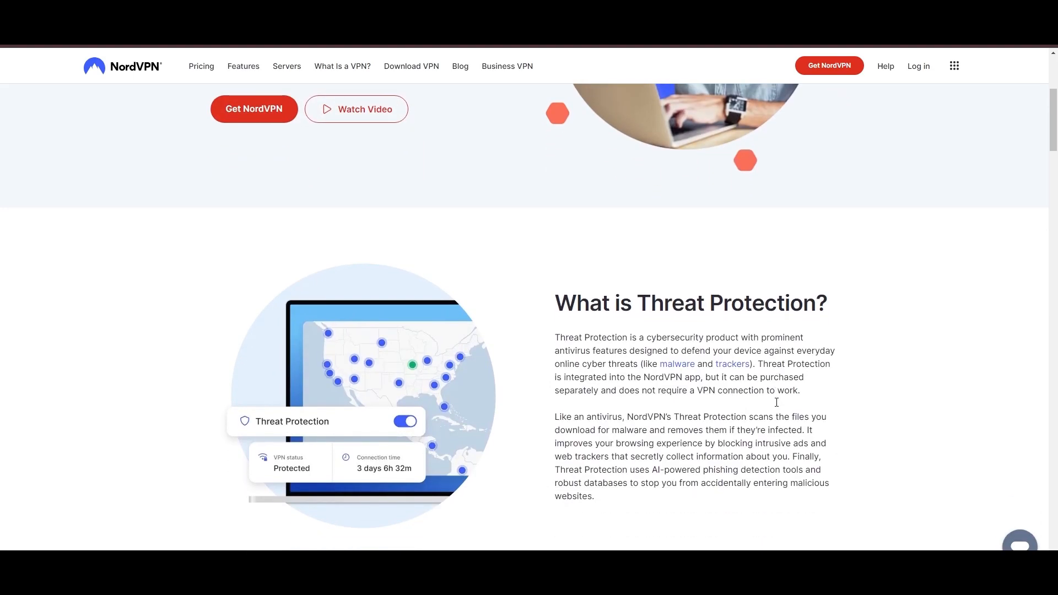
pyautogui.scroll(-3)
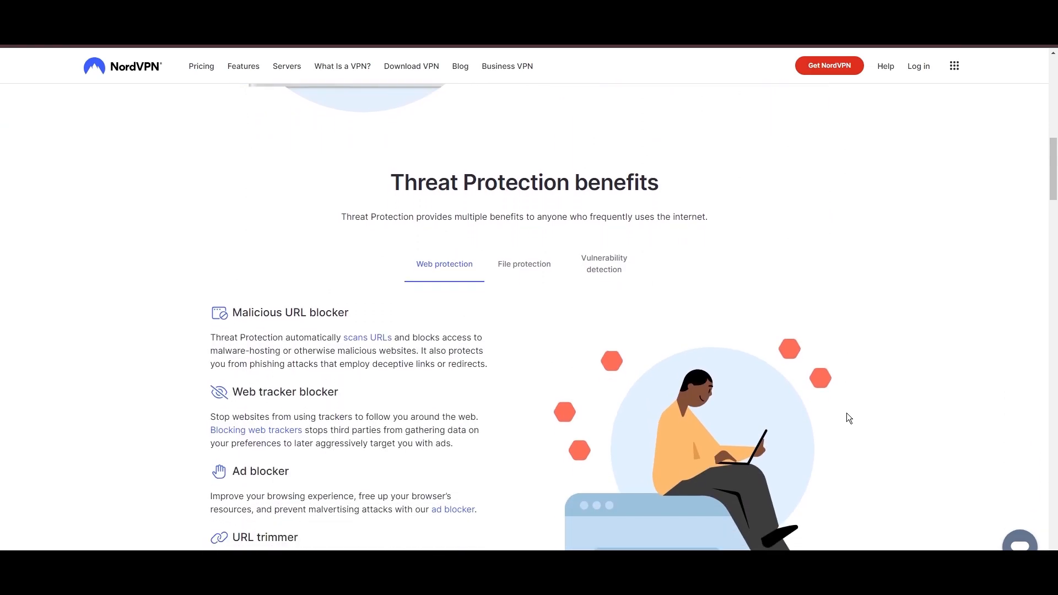
pyautogui.scroll(-3)
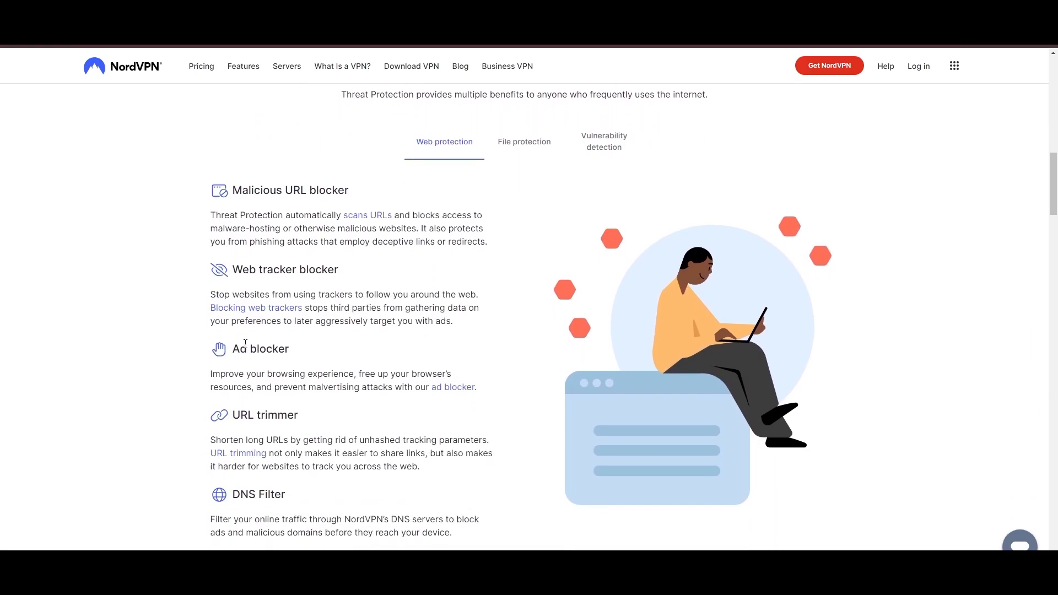
pyautogui.moveTo(261, 483)
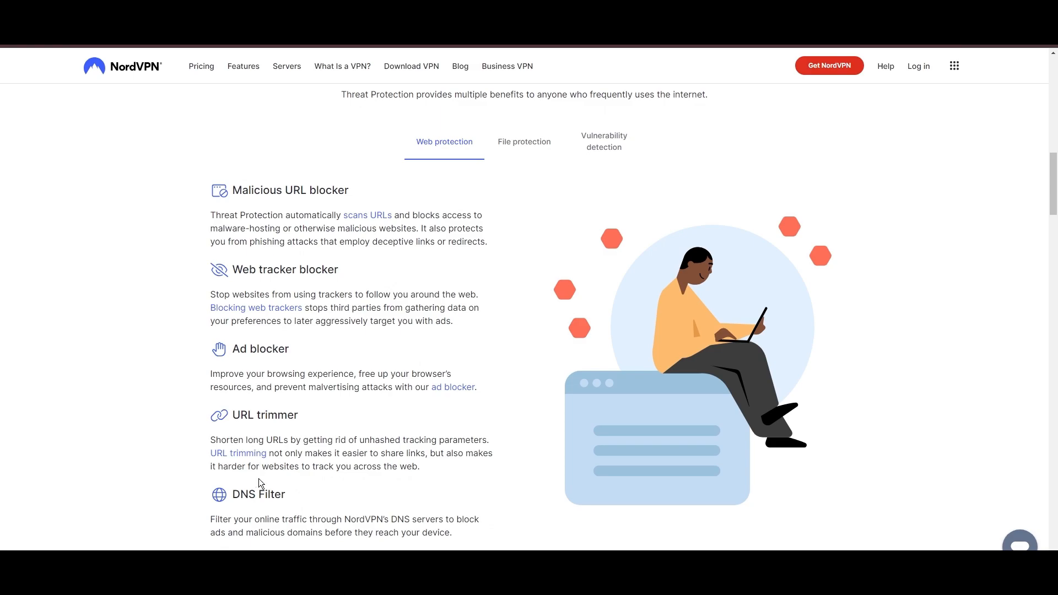
pyautogui.click(524, 142)
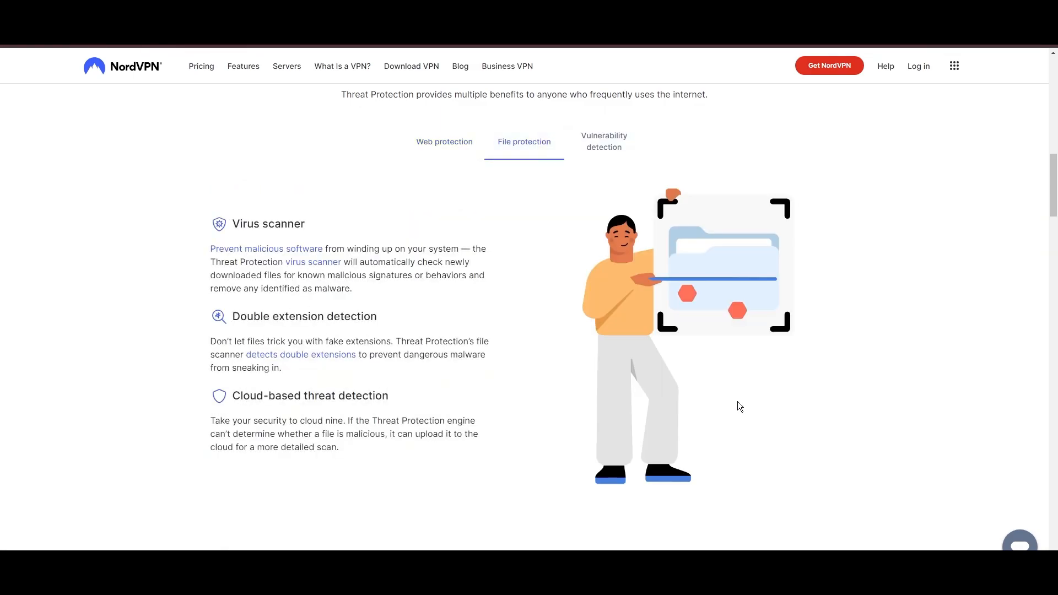
pyautogui.moveTo(593, 150)
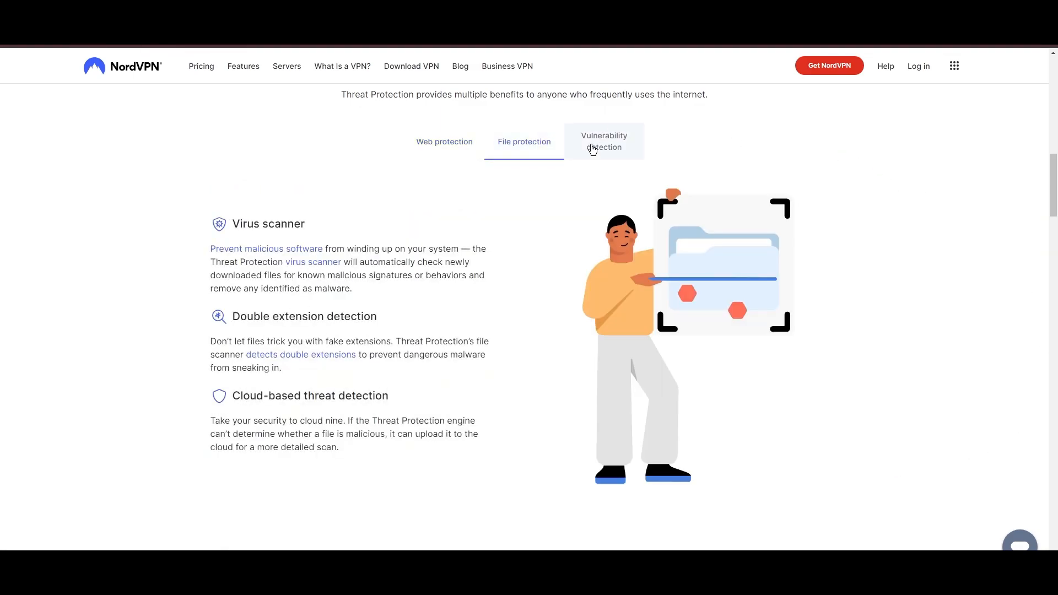
pyautogui.click(604, 141)
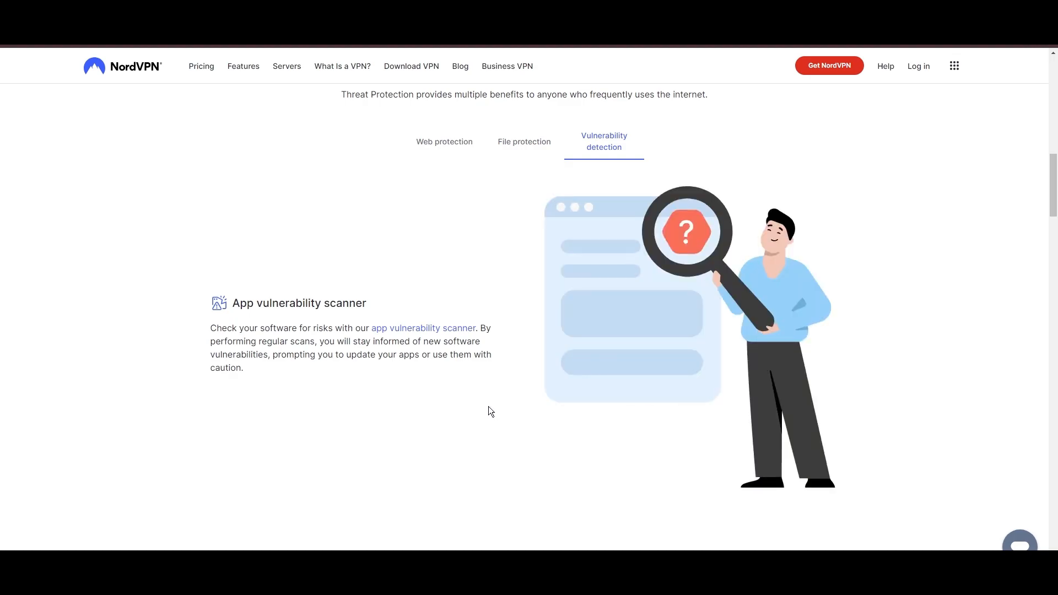
pyautogui.scroll(-3)
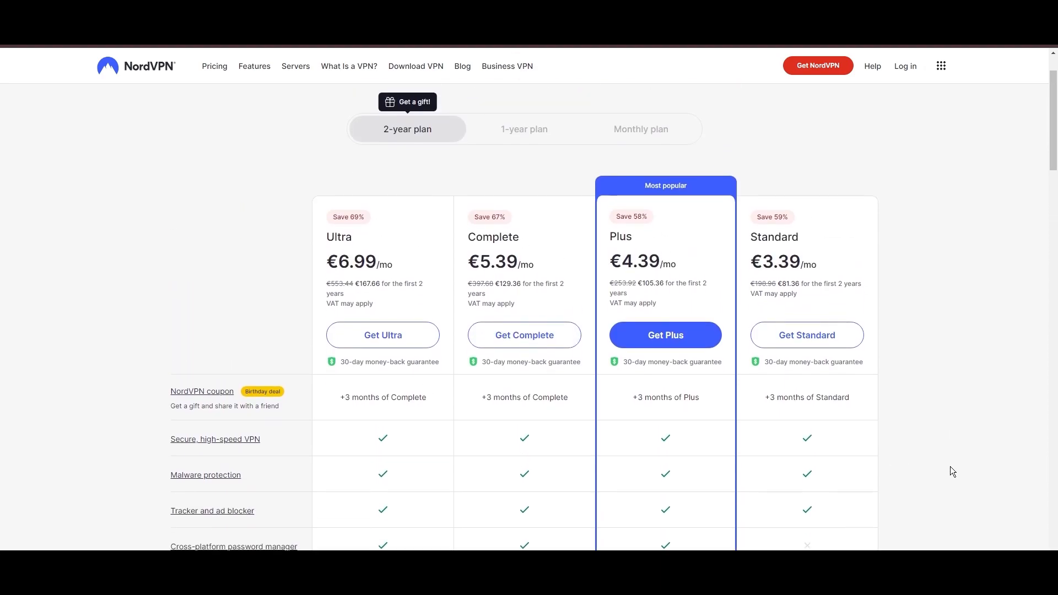
# - Scroll the 2-year Ultra, Complete, Plus and Standard plan comparison table
pyautogui.scroll(-3)
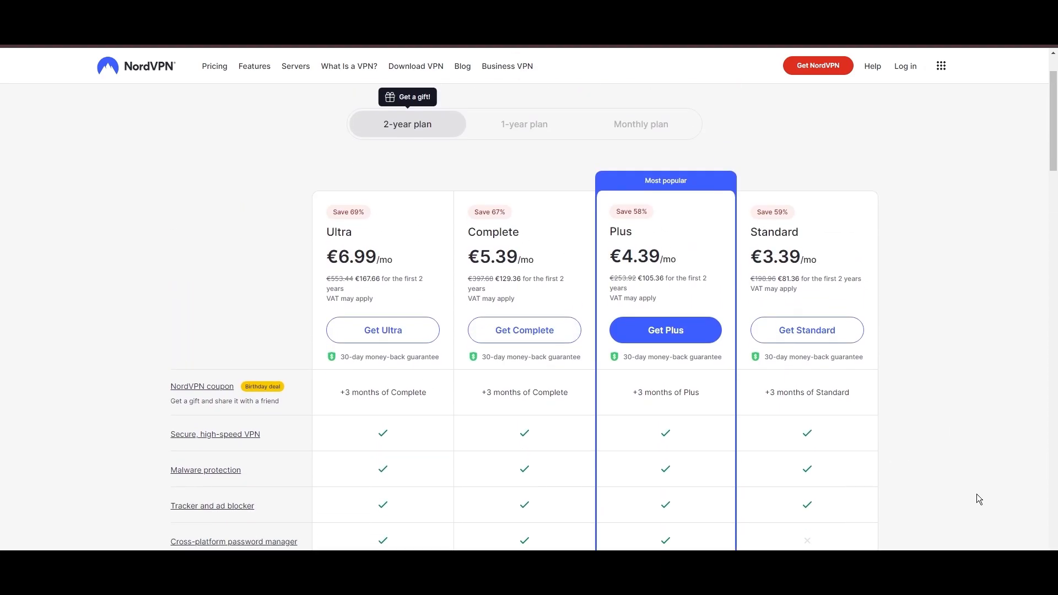
pyautogui.scroll(-3)
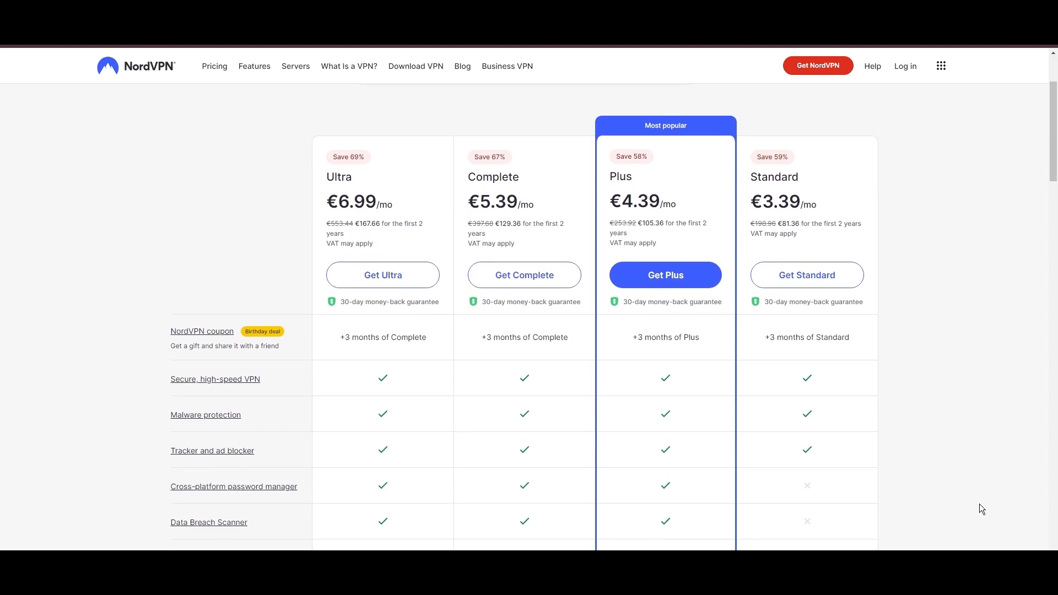
pyautogui.scroll(-3)
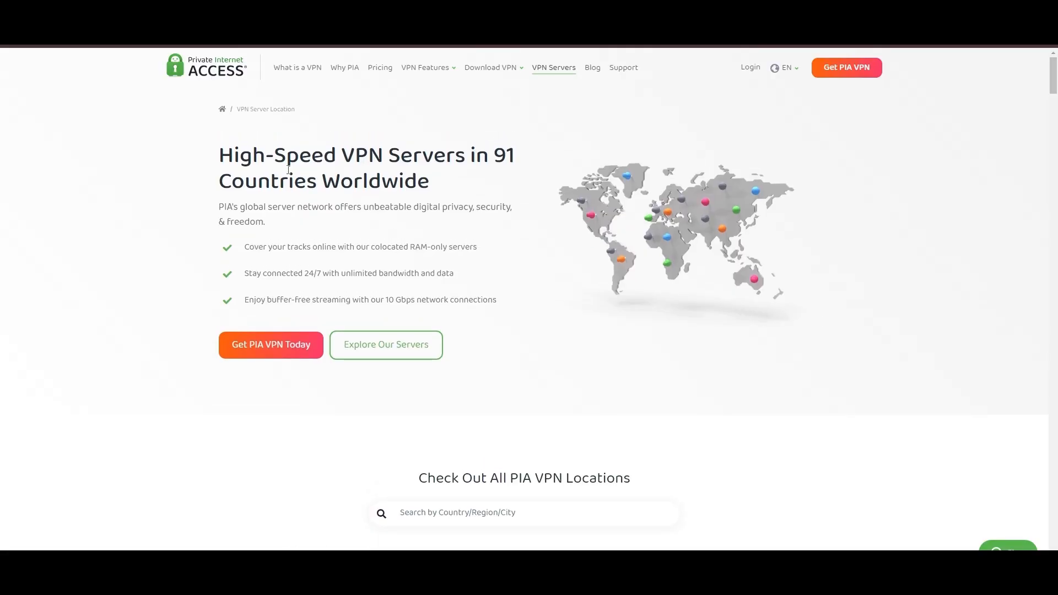
pyautogui.moveTo(1032, 466)
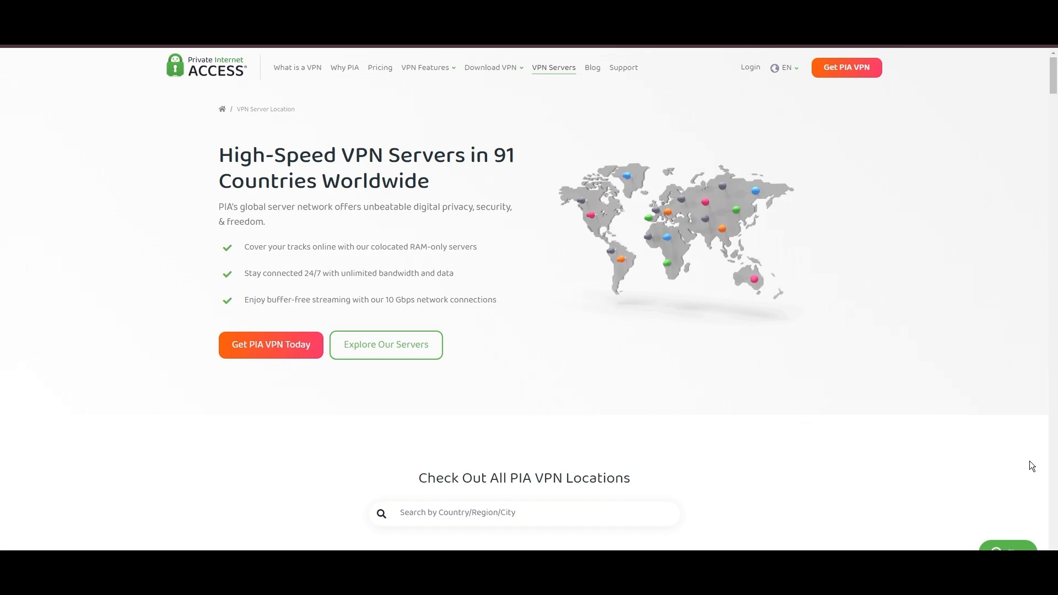
# - Scroll through the Americas, Europe, Asia Pacific and Middle East tables to 'The Best Servers in the Industry'
pyautogui.scroll(-3)
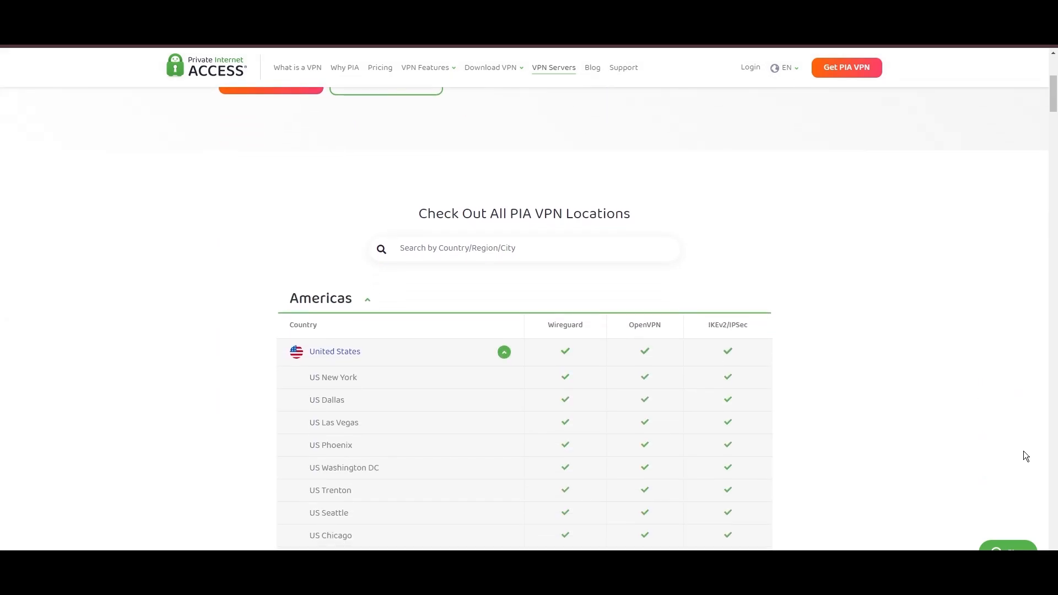
pyautogui.scroll(-3)
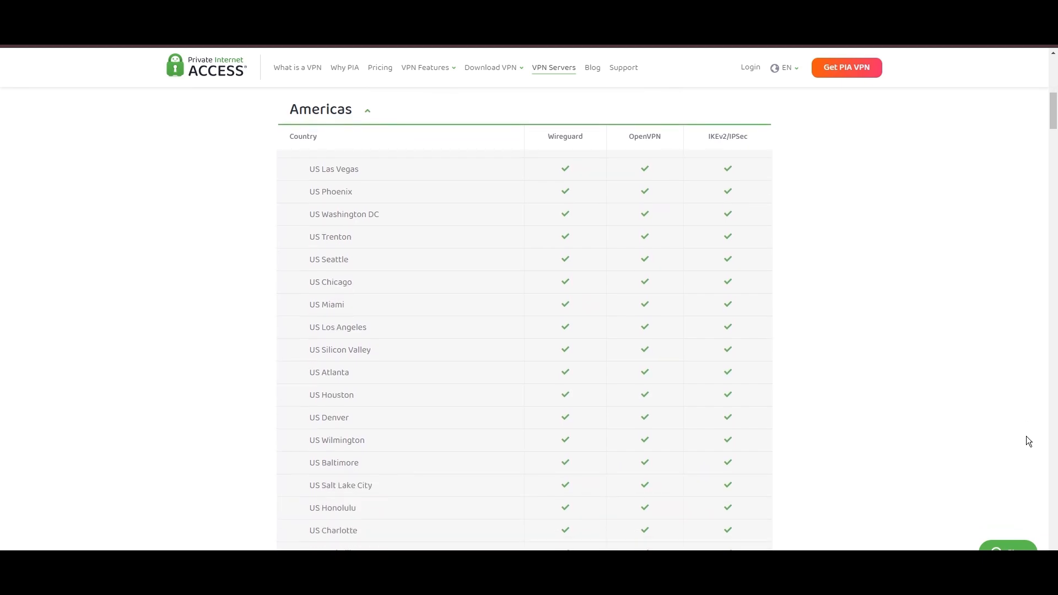
pyautogui.scroll(-3)
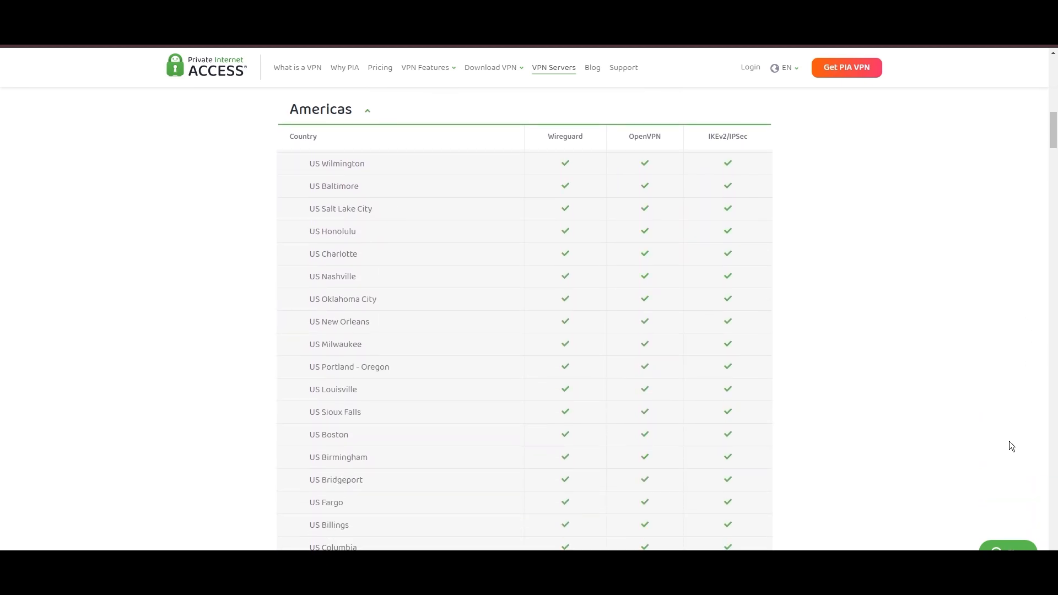
pyautogui.scroll(-3)
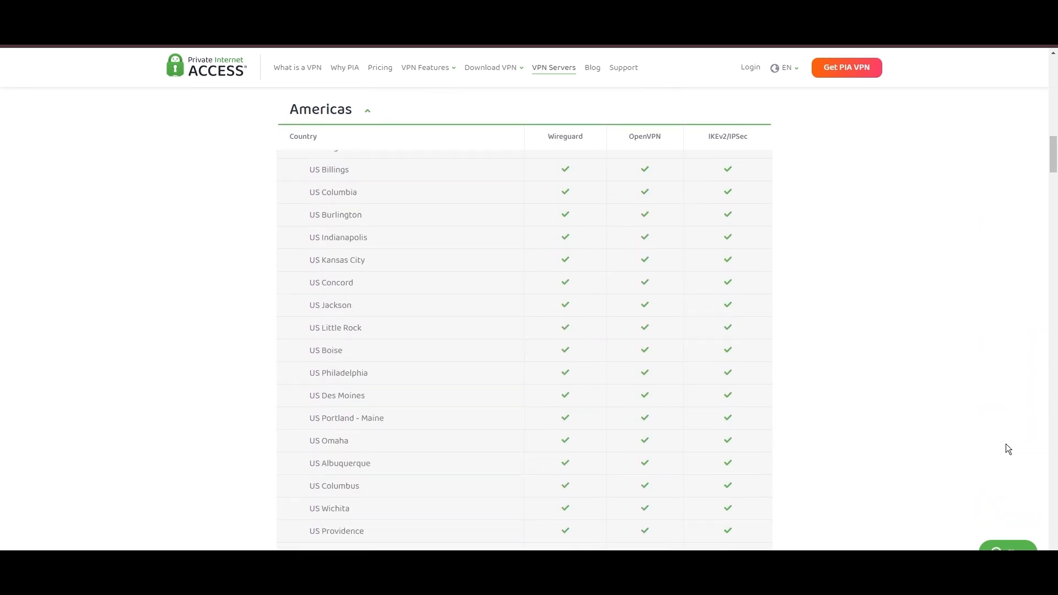
pyautogui.scroll(-3)
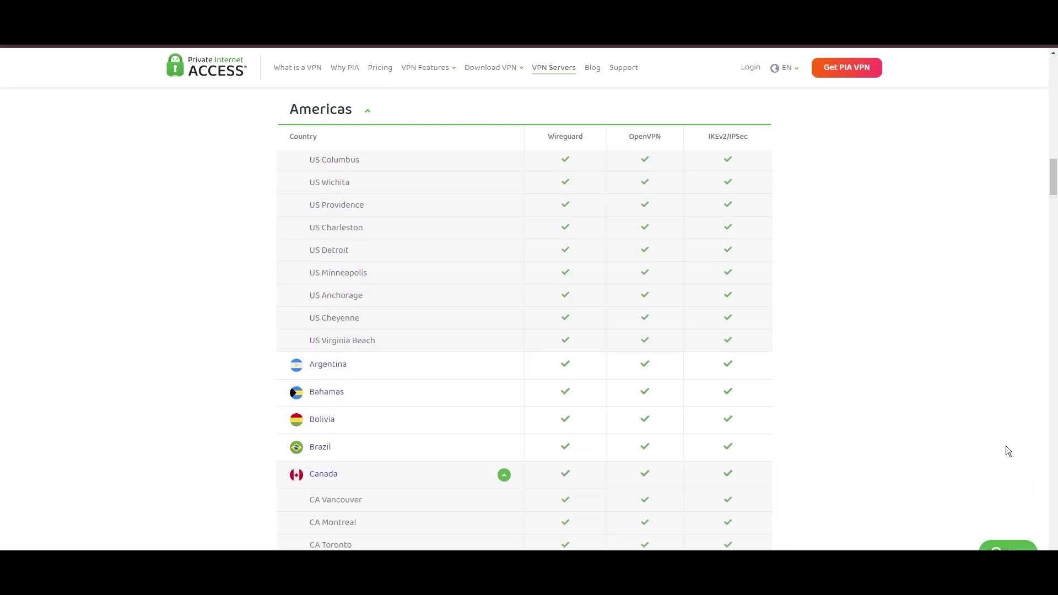
pyautogui.scroll(-3)
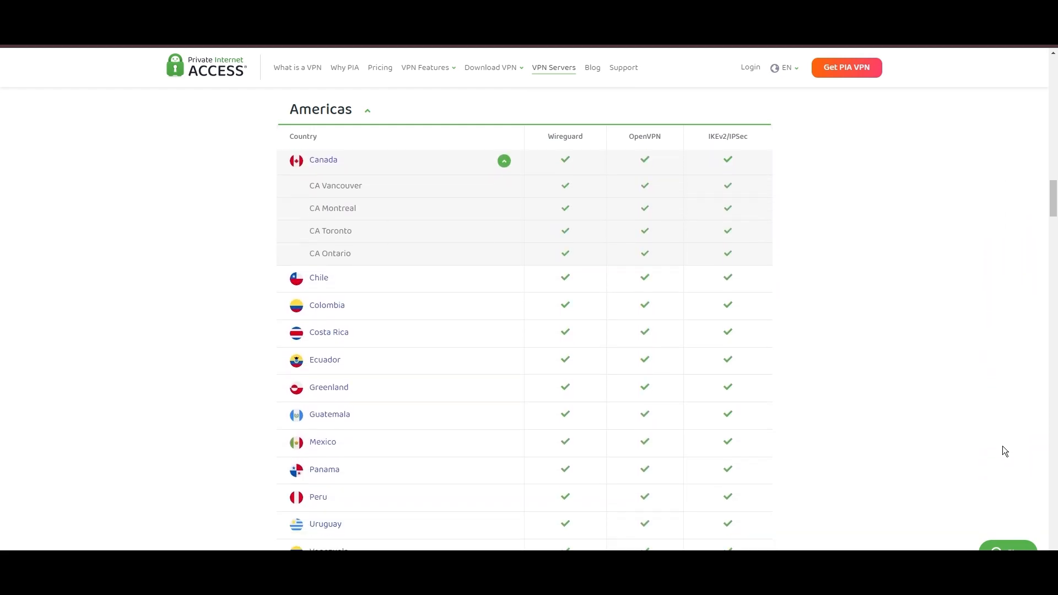
pyautogui.scroll(-3)
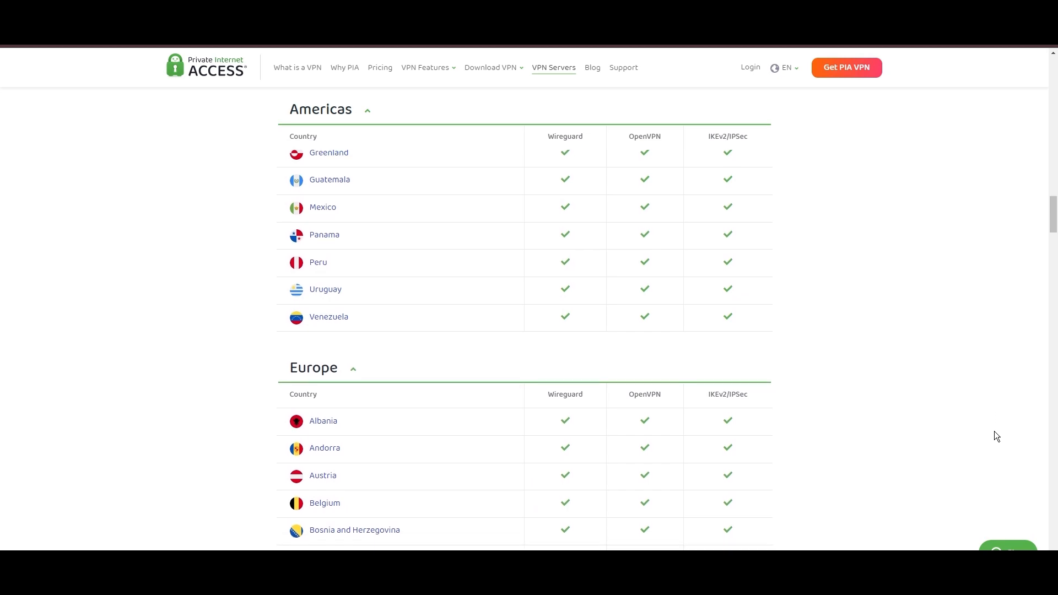
pyautogui.scroll(-3)
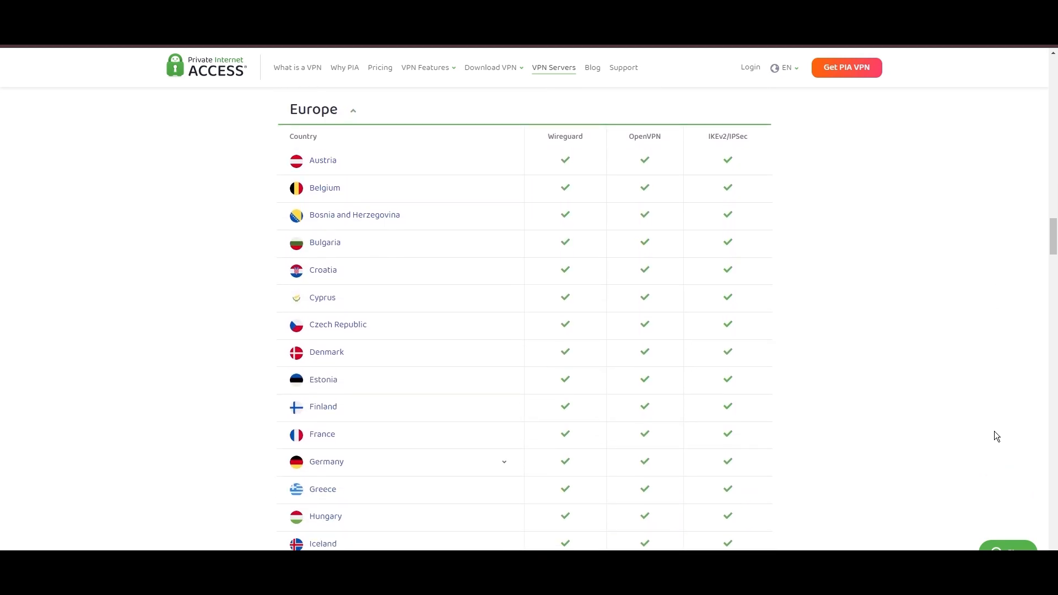
pyautogui.scroll(-3)
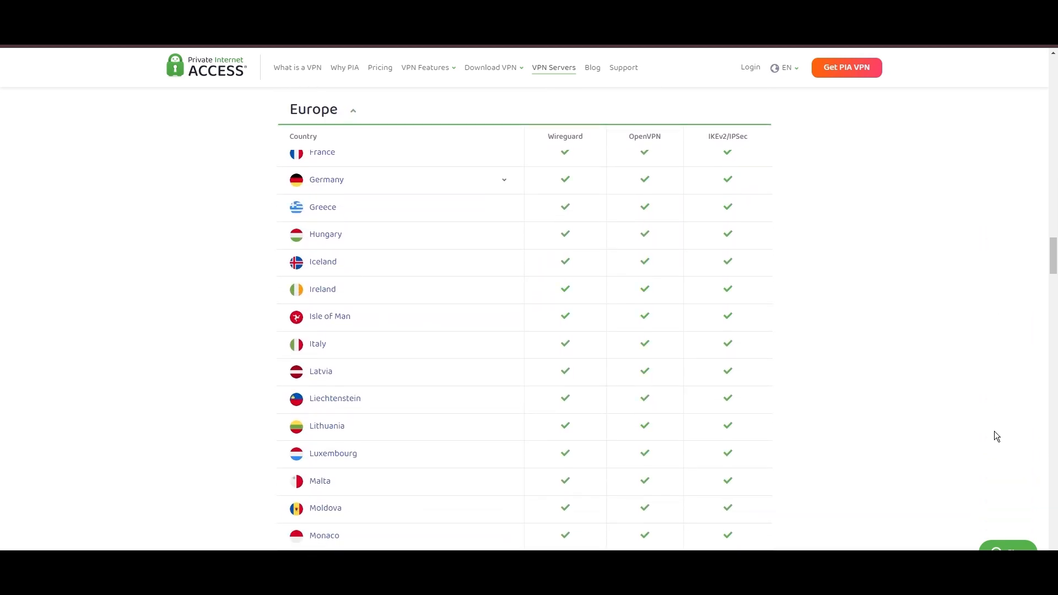
pyautogui.scroll(-3)
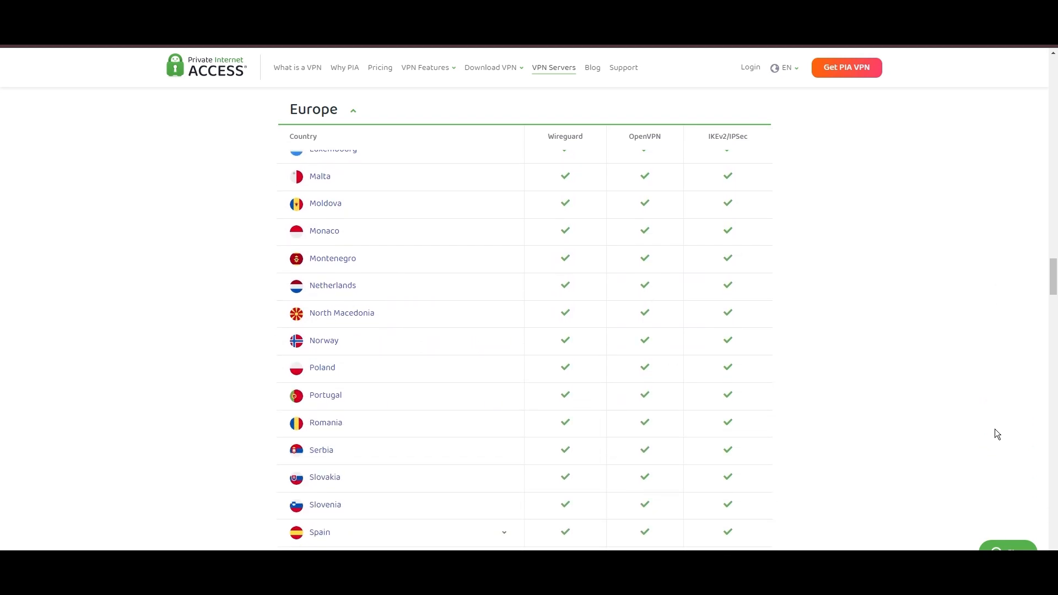
pyautogui.scroll(-3)
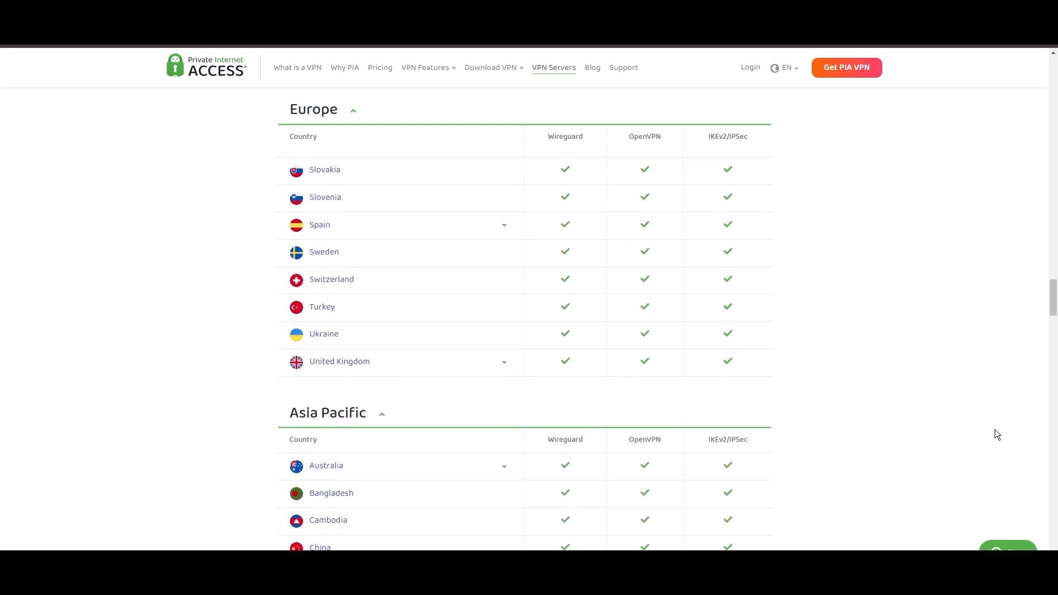
pyautogui.scroll(-3)
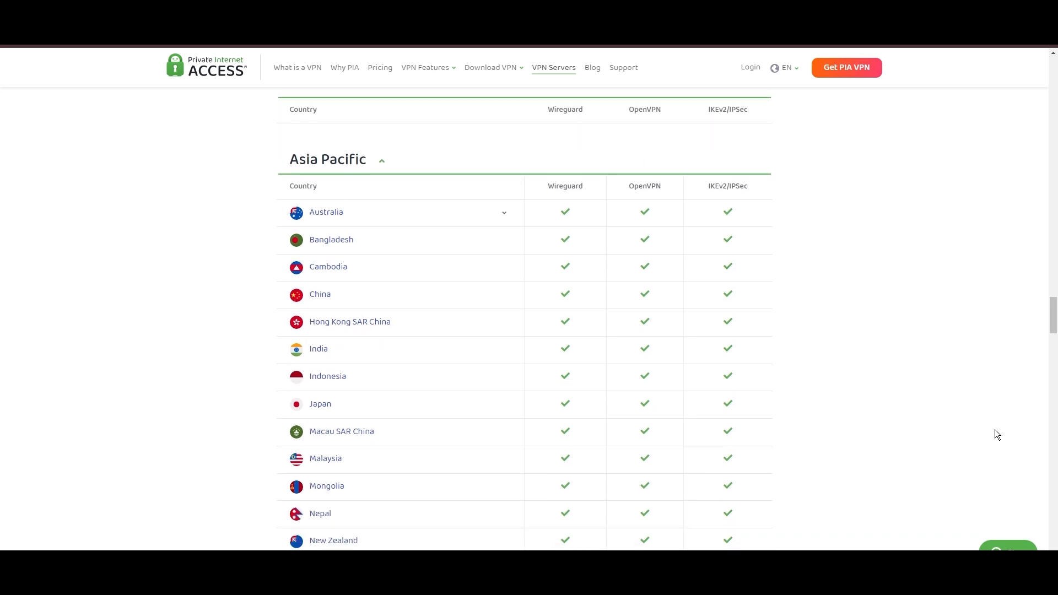
pyautogui.scroll(-3)
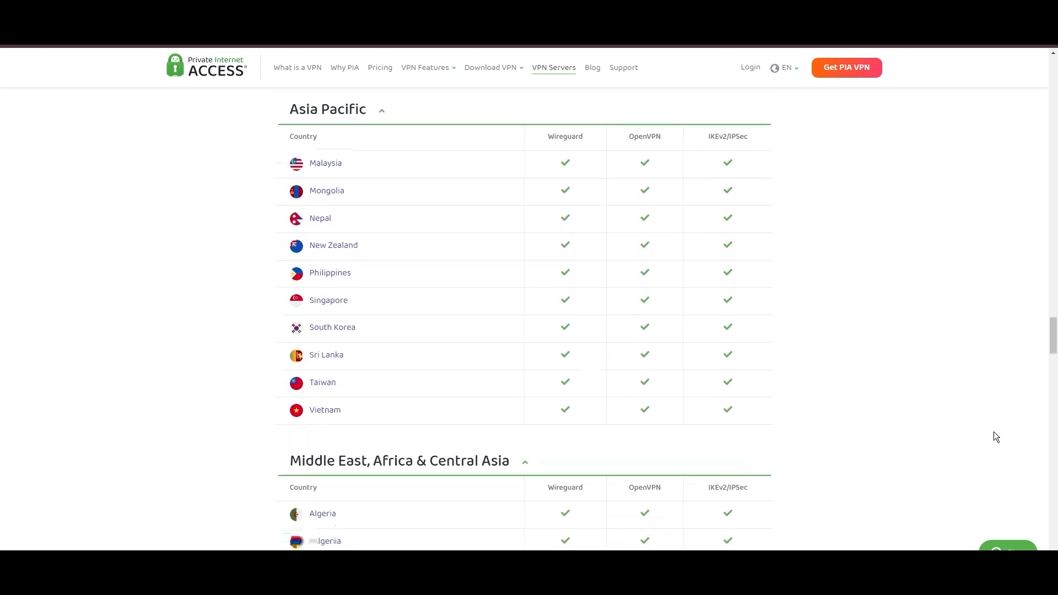
pyautogui.scroll(-3)
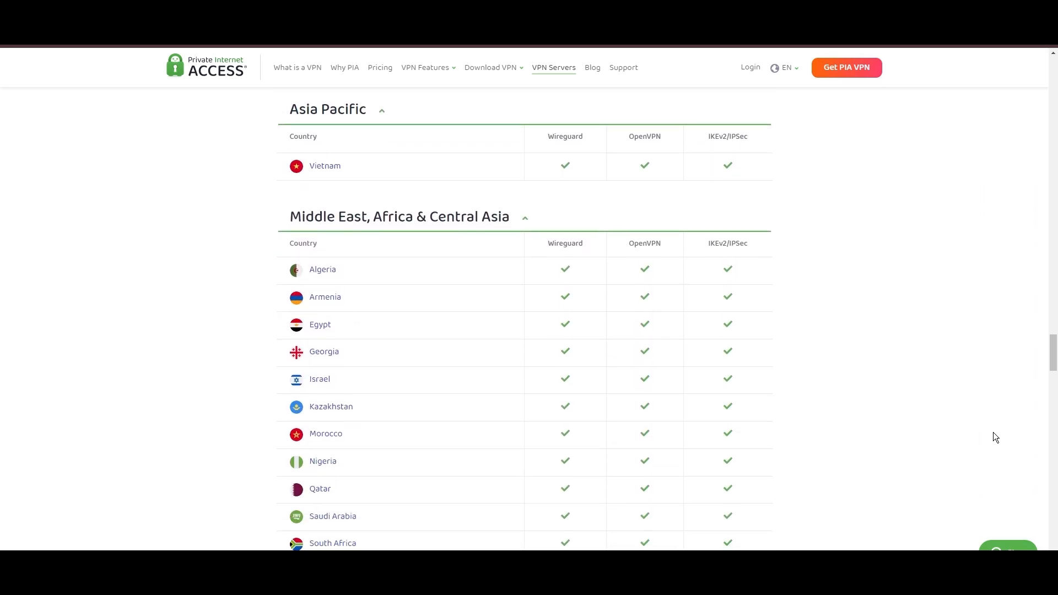
pyautogui.scroll(-3)
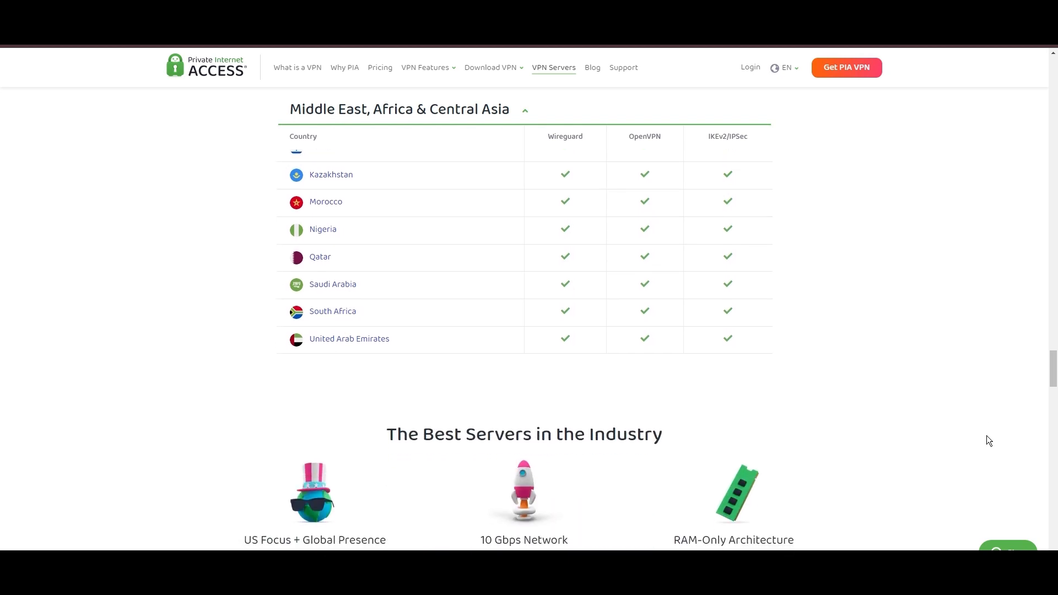
pyautogui.scroll(-3)
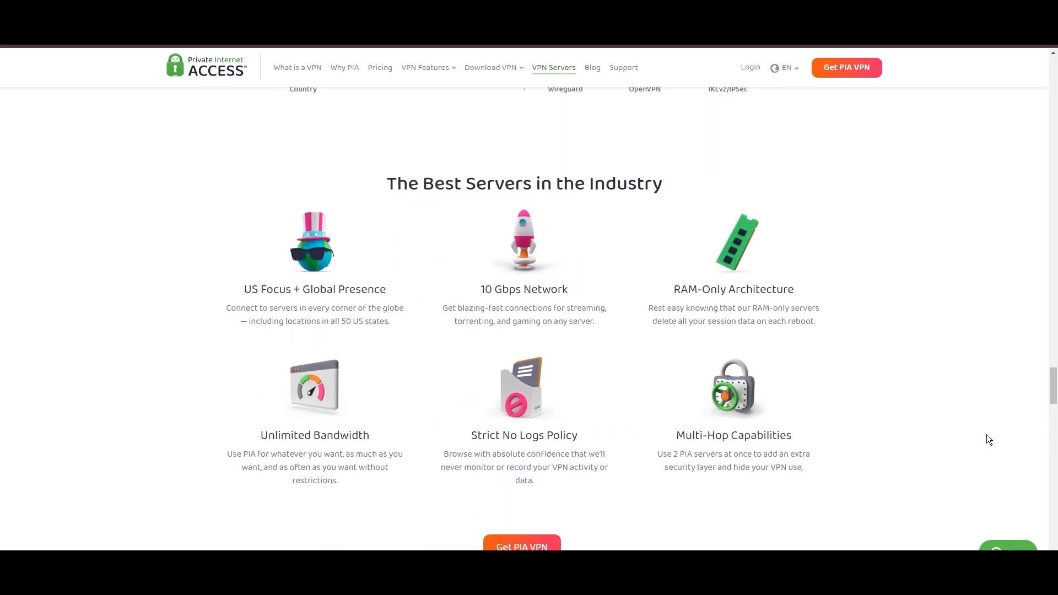
pyautogui.scroll(-3)
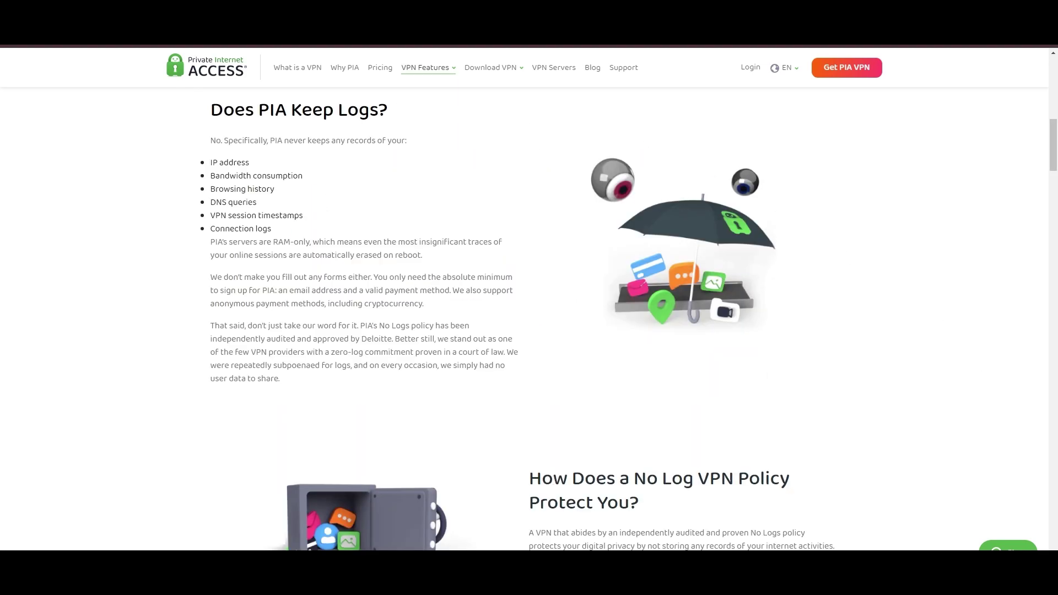
pyautogui.moveTo(160, 208)
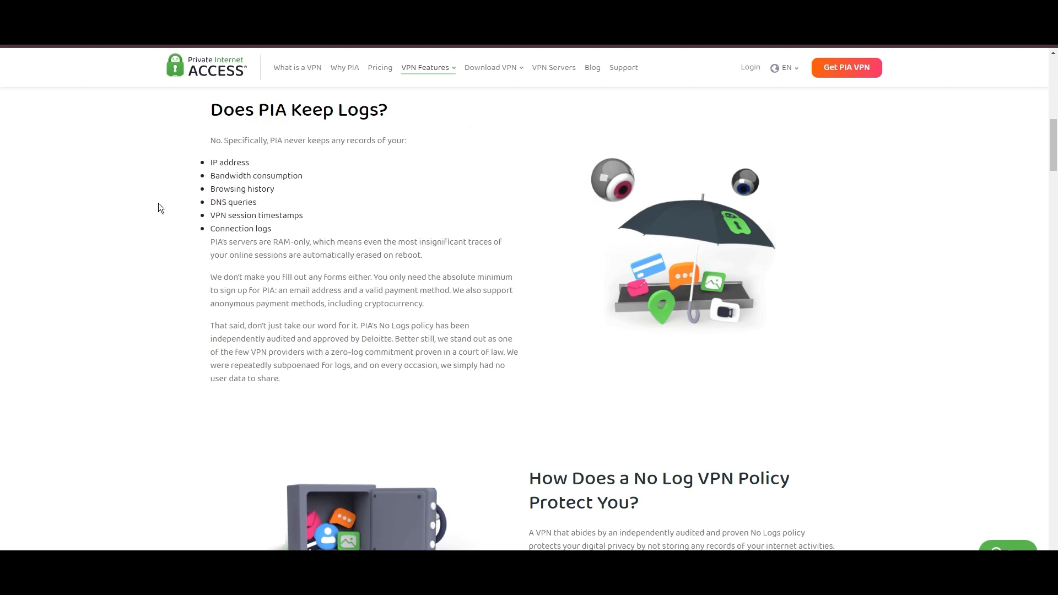
pyautogui.moveTo(3, 293)
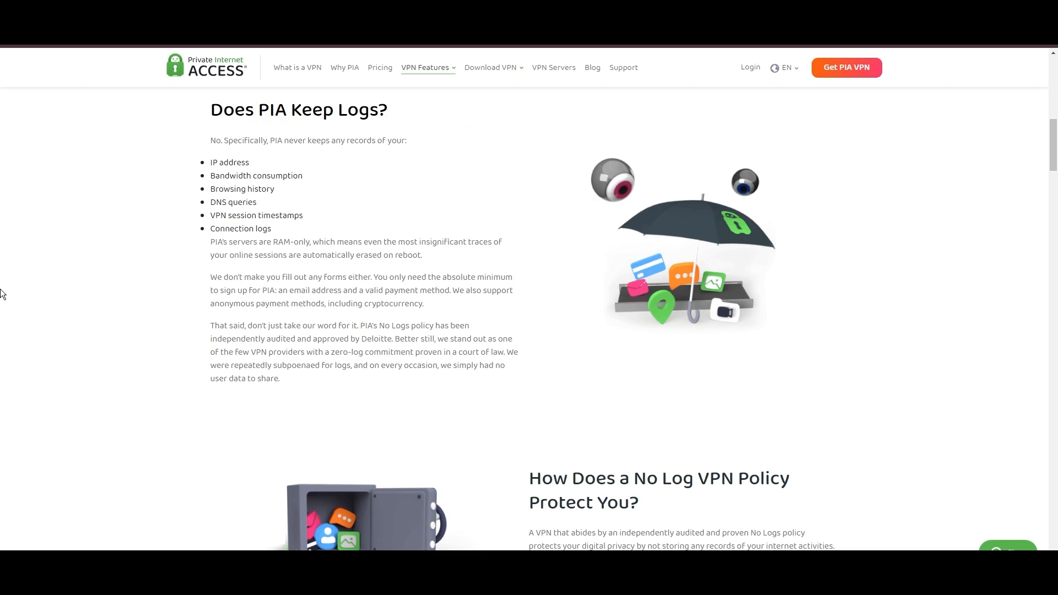
pyautogui.moveTo(6, 292)
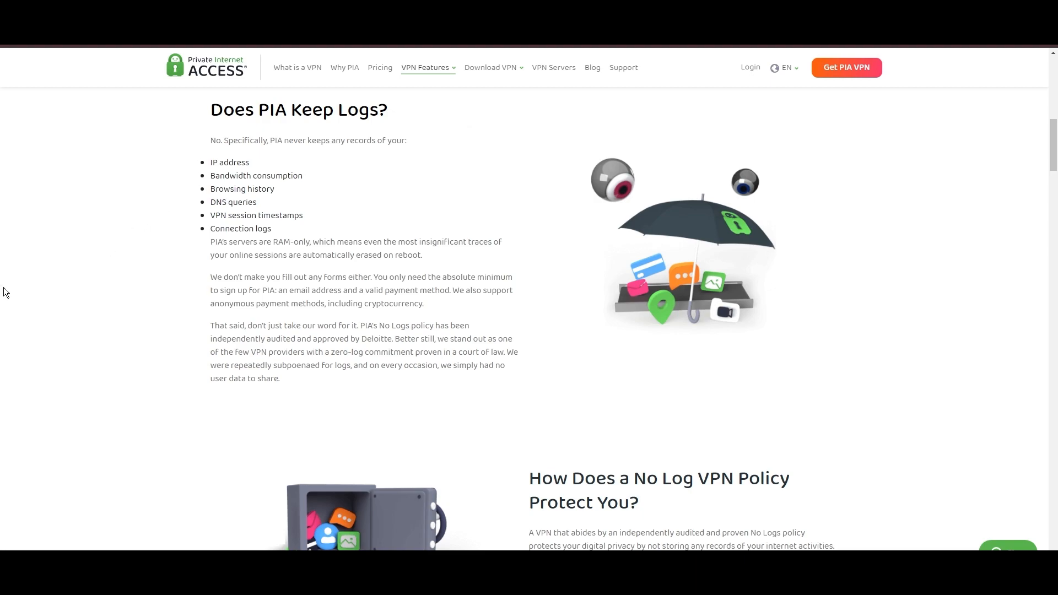
pyautogui.moveTo(38, 291)
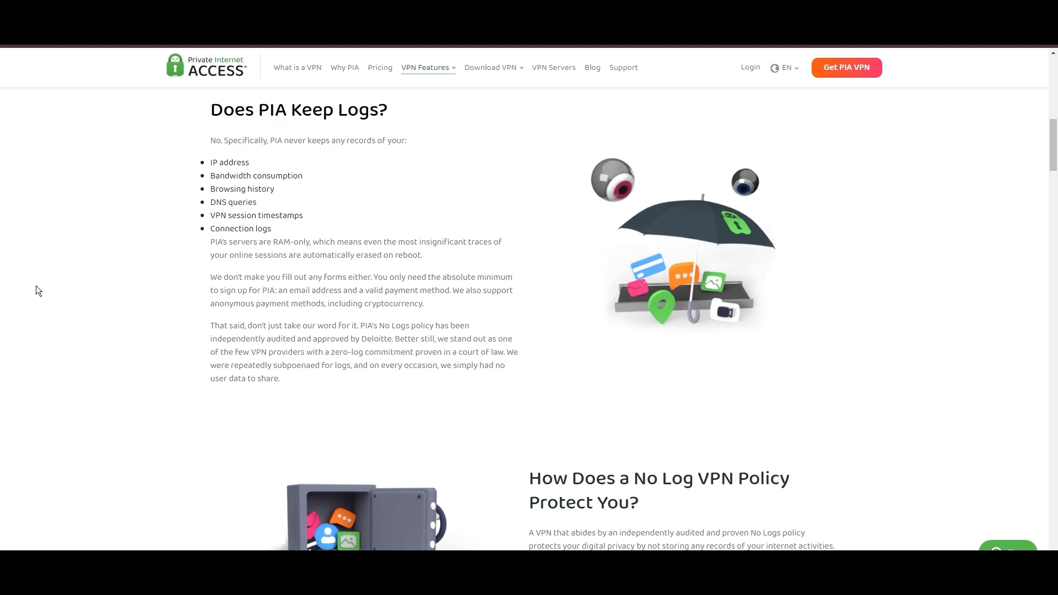
pyautogui.moveTo(227, 233)
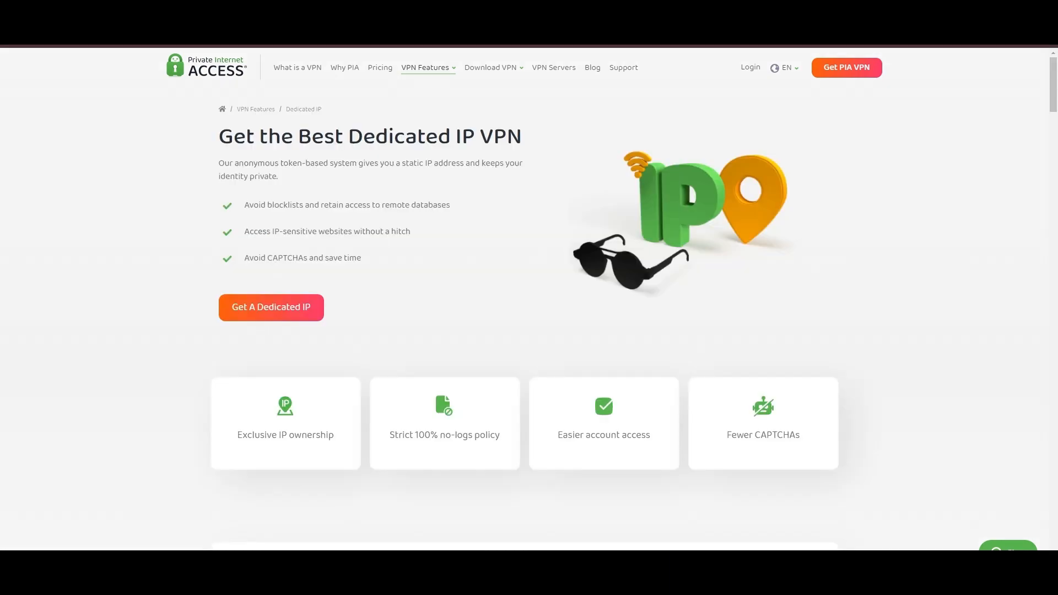
pyautogui.moveTo(394, 122)
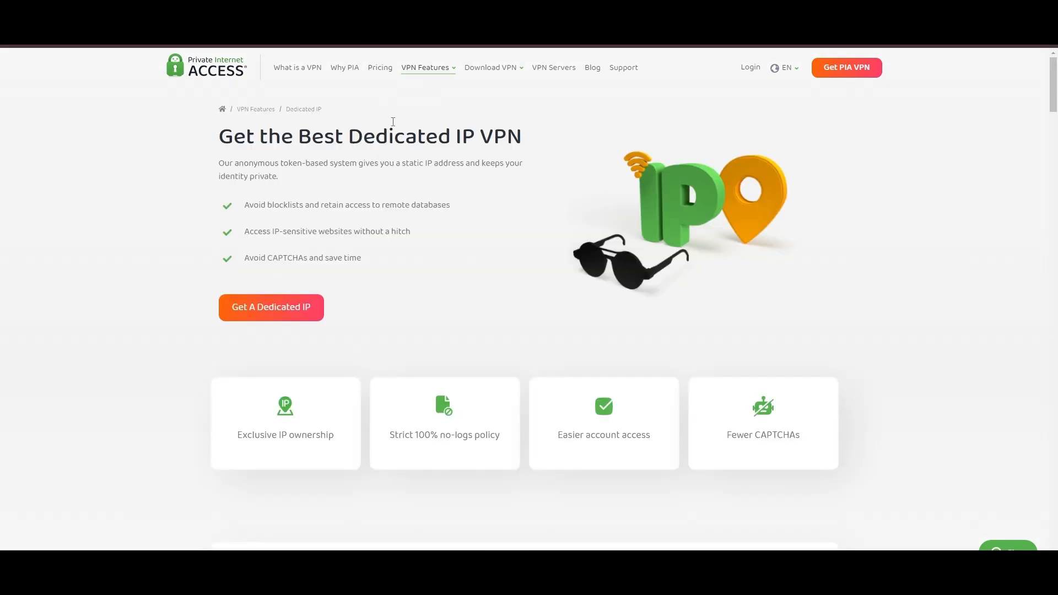
pyautogui.moveTo(400, 130)
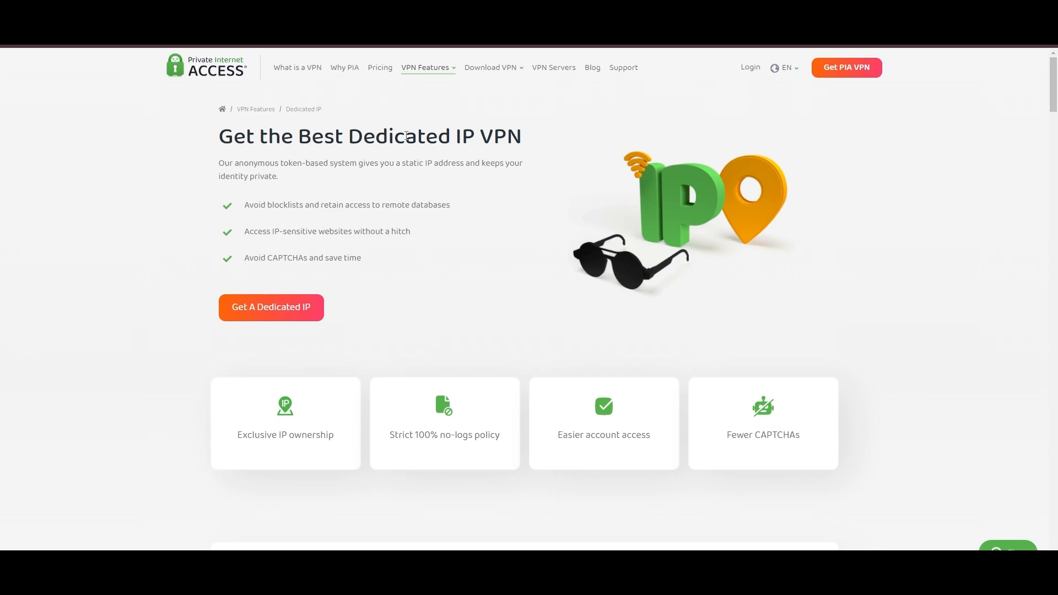
pyautogui.moveTo(593, 118)
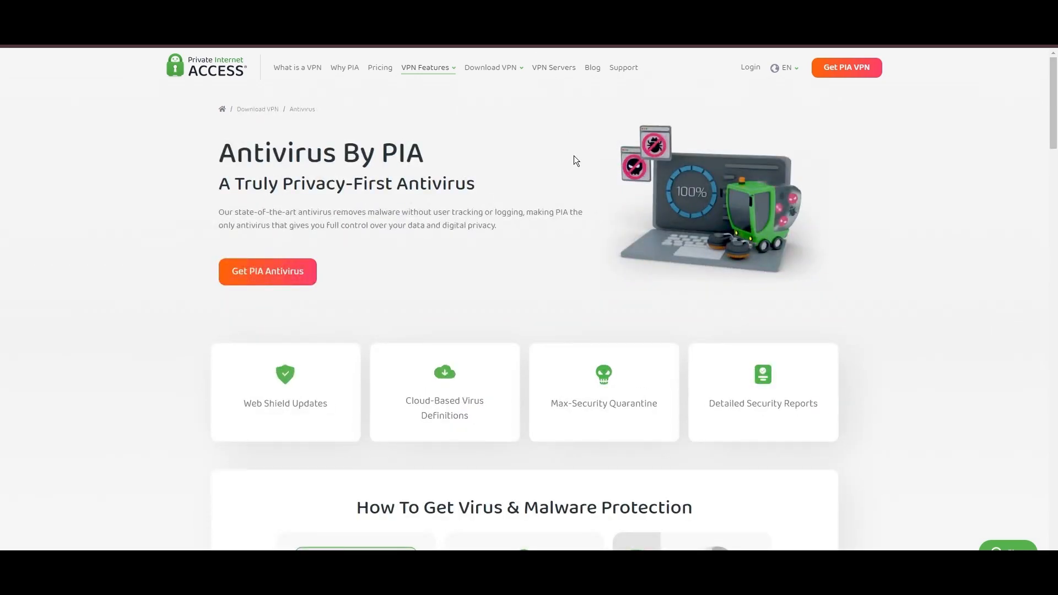
pyautogui.moveTo(689, 242)
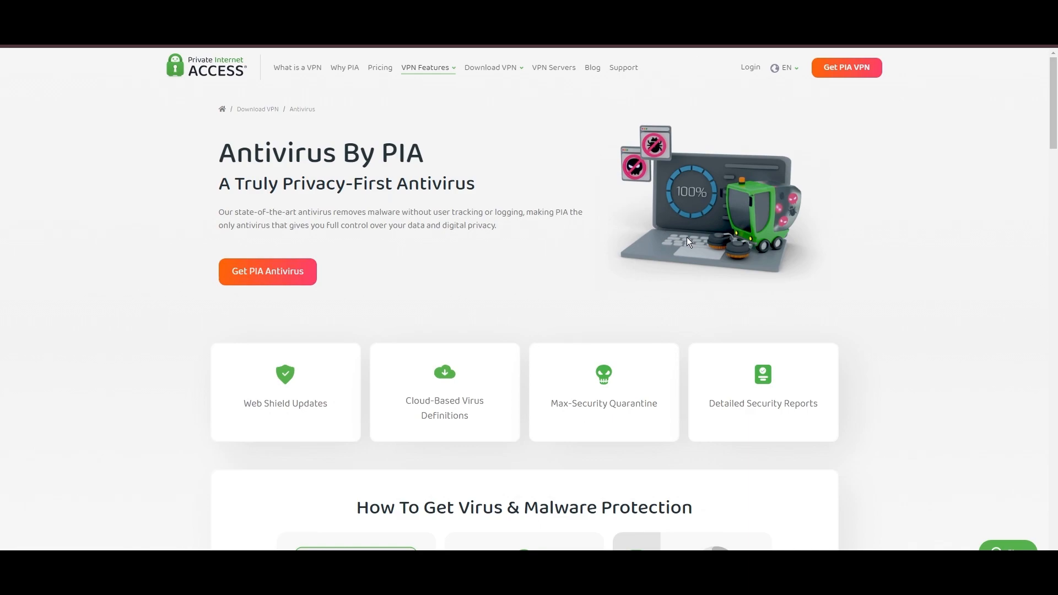
pyautogui.moveTo(564, 265)
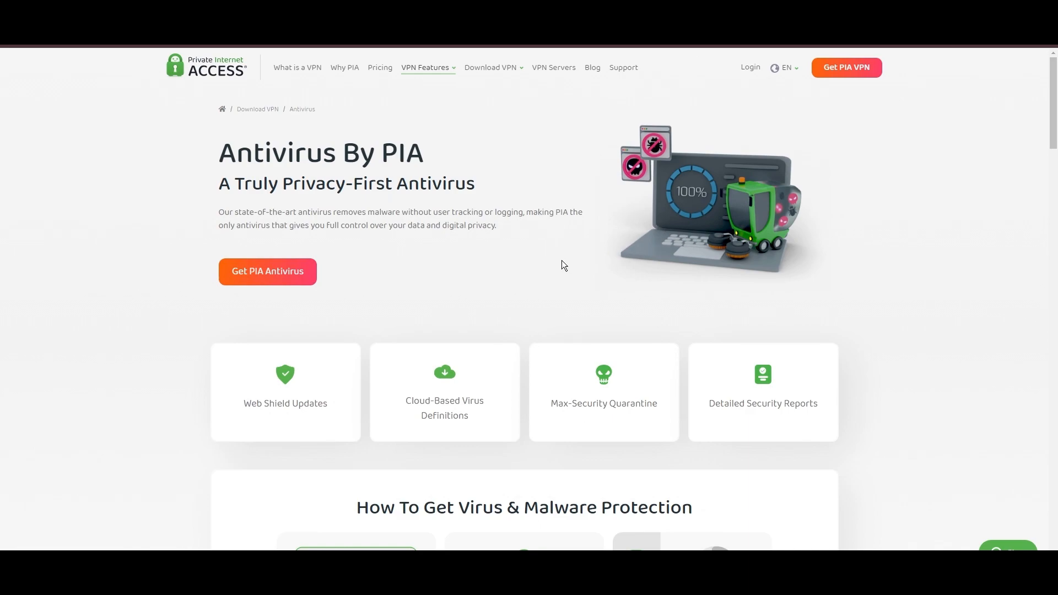
pyautogui.moveTo(590, 283)
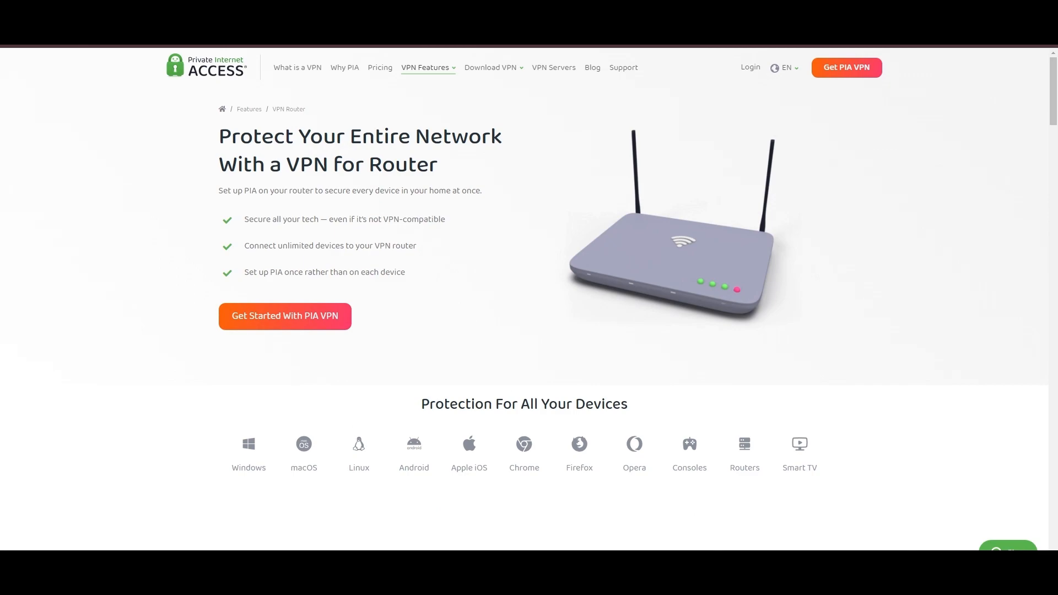
pyautogui.moveTo(706, 206)
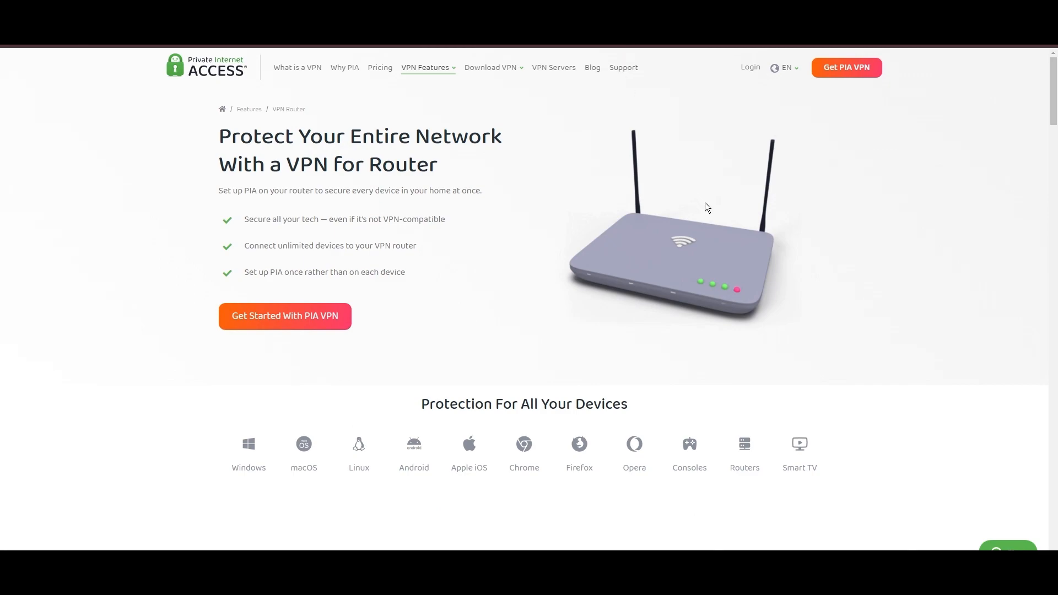
pyautogui.moveTo(747, 259)
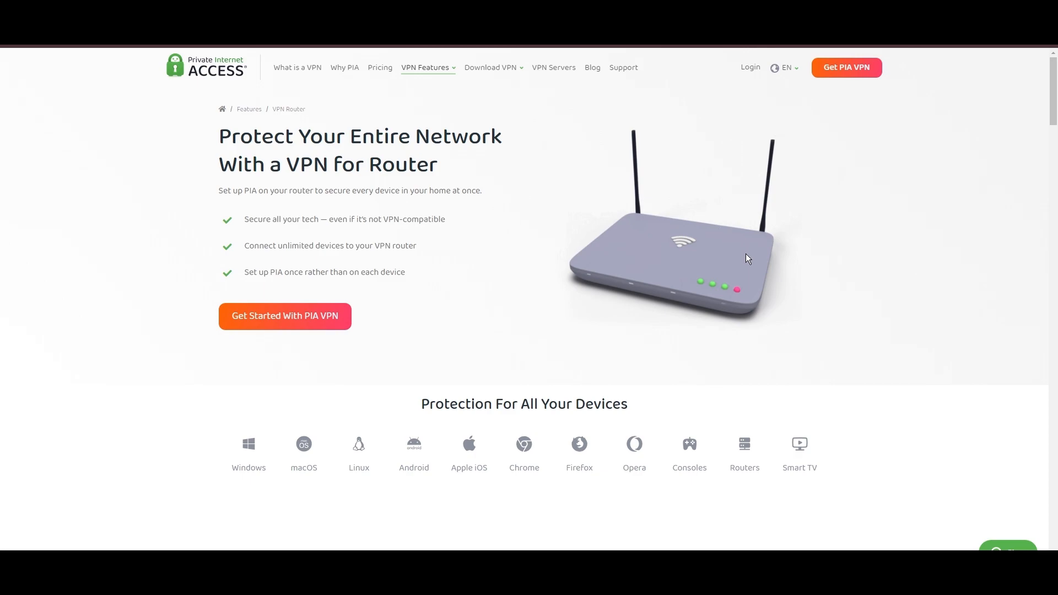
# - Read the VPN for Router page to 'What Is a VPN Router?', then go to Pricing
pyautogui.scroll(-3)
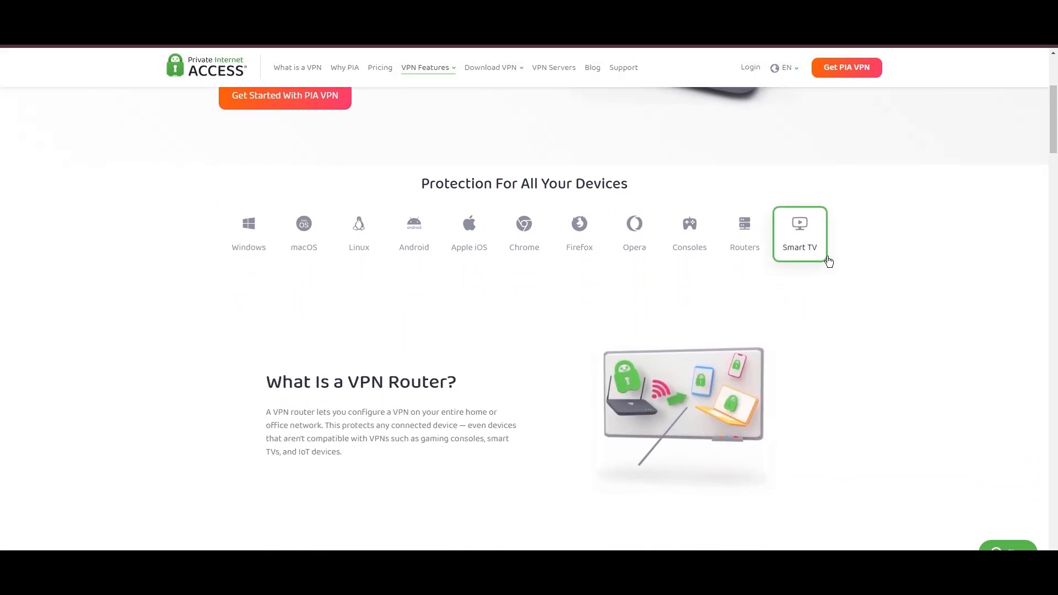
pyautogui.scroll(-3)
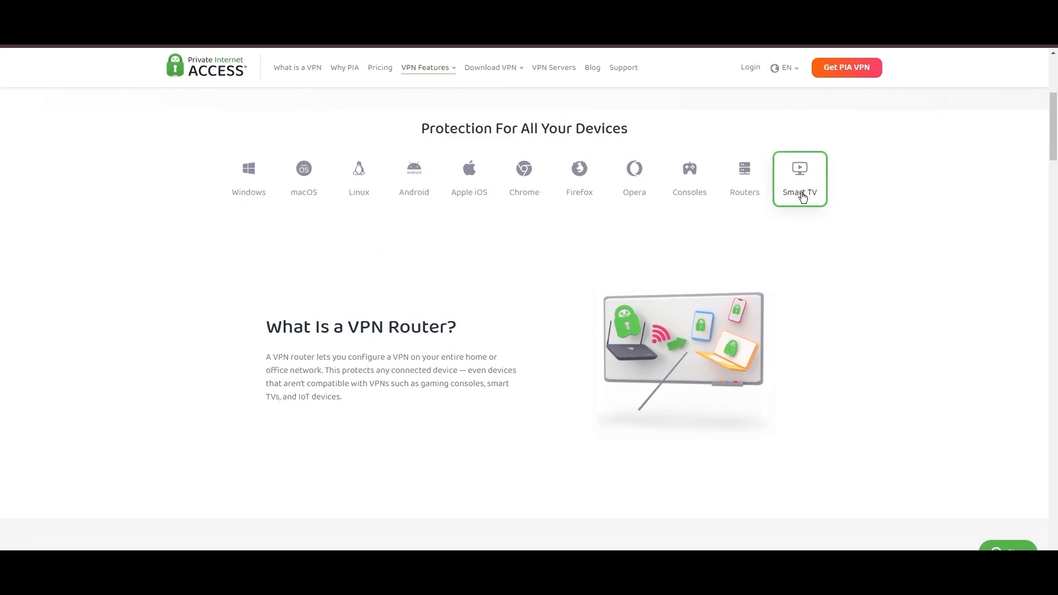
pyautogui.moveTo(765, 419)
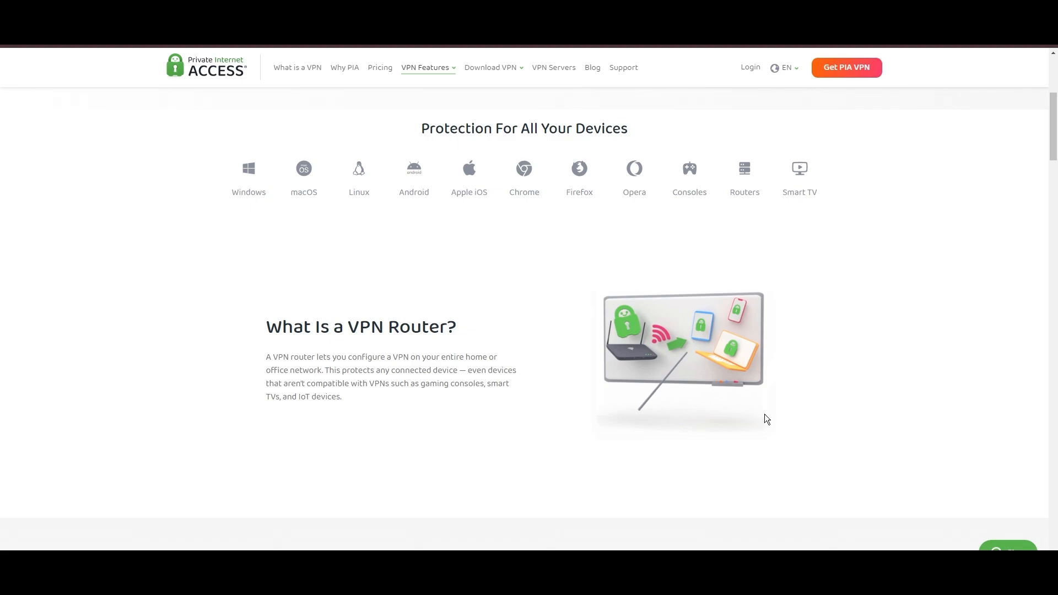
pyautogui.click(380, 67)
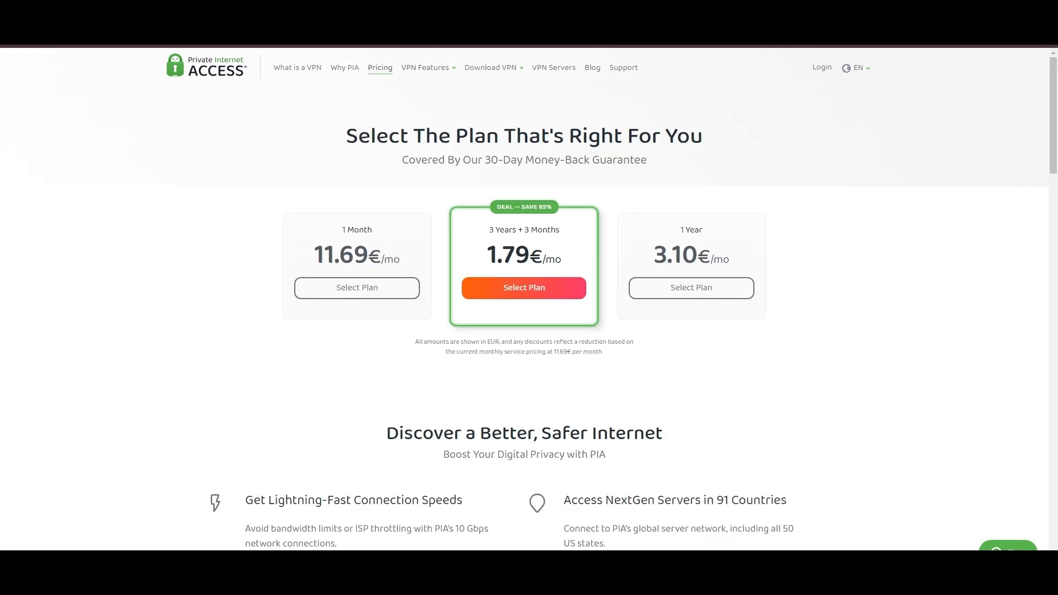
pyautogui.moveTo(995, 218)
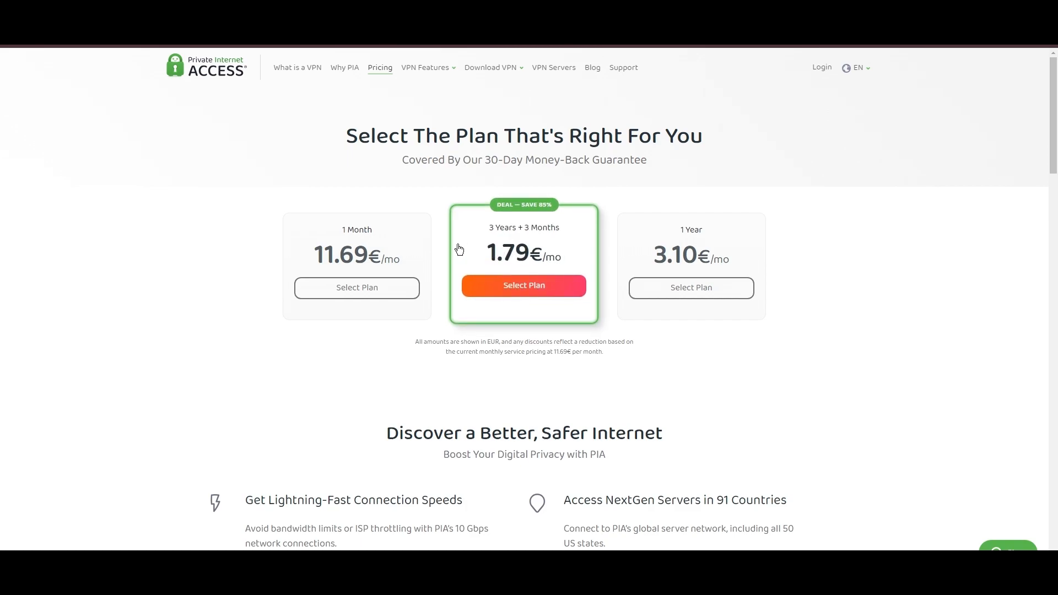
pyautogui.moveTo(524, 211)
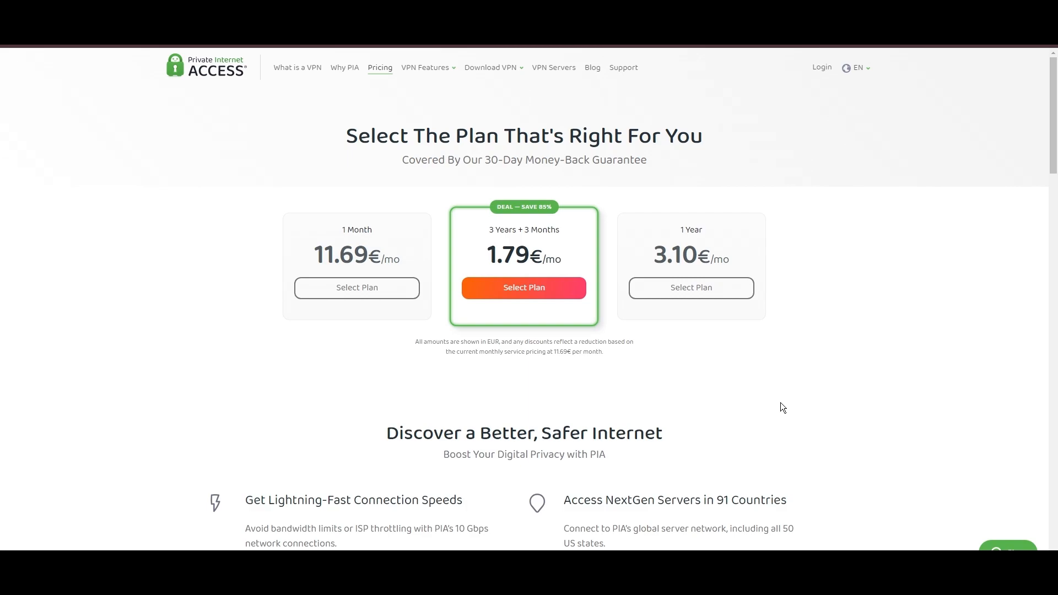
pyautogui.moveTo(975, 383)
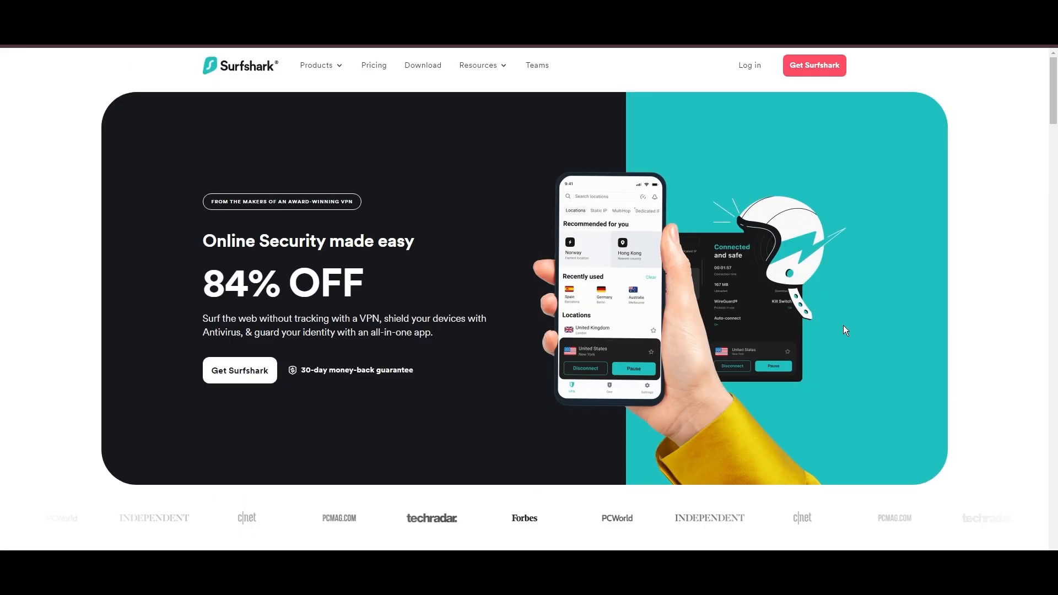
# - Scroll down the Surfshark homepage to its feature highlights
pyautogui.scroll(-3)
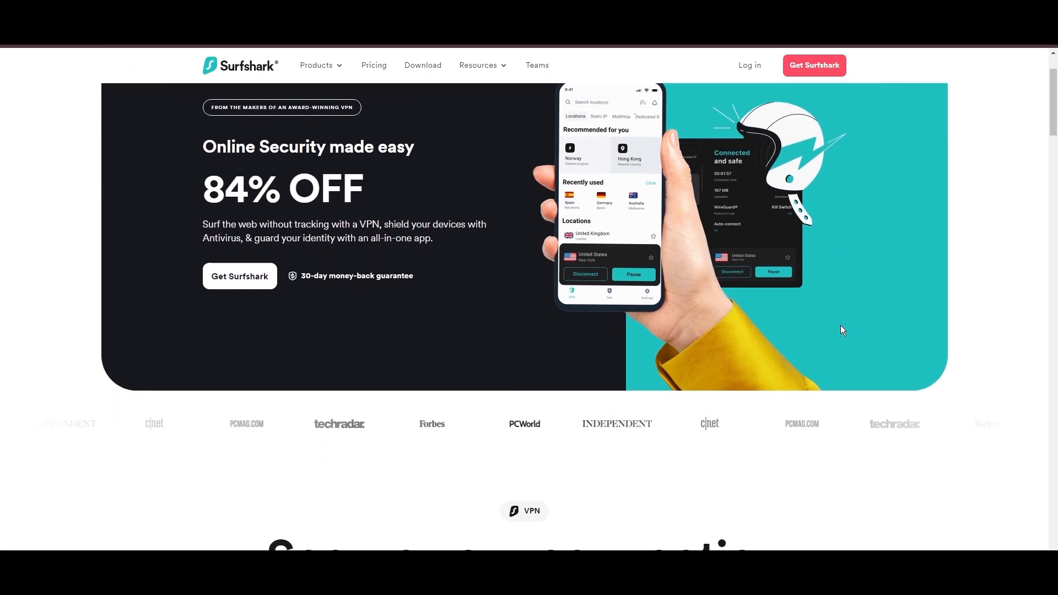
pyautogui.scroll(-3)
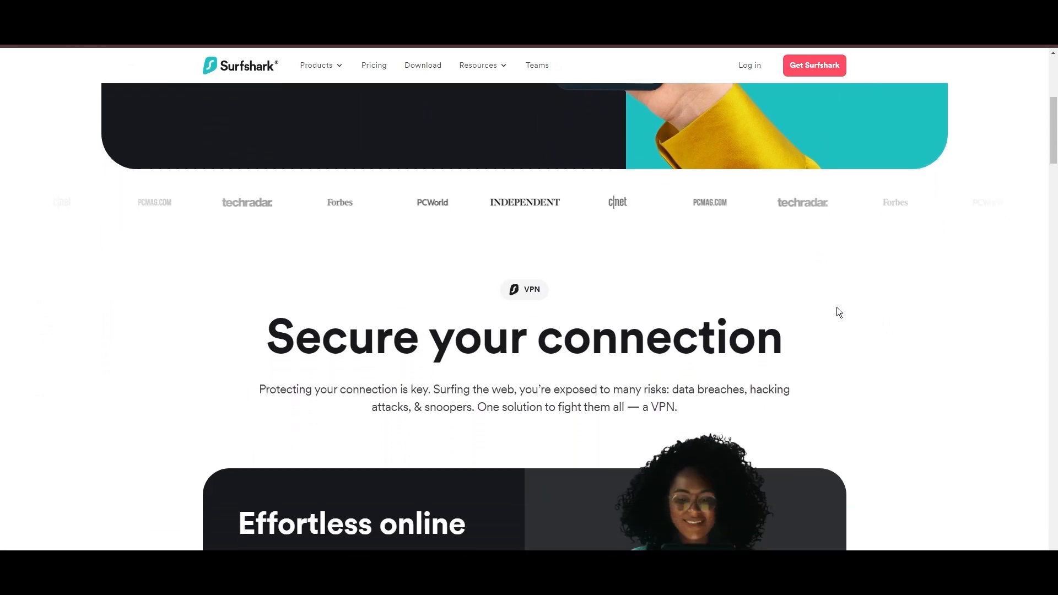
pyautogui.scroll(-3)
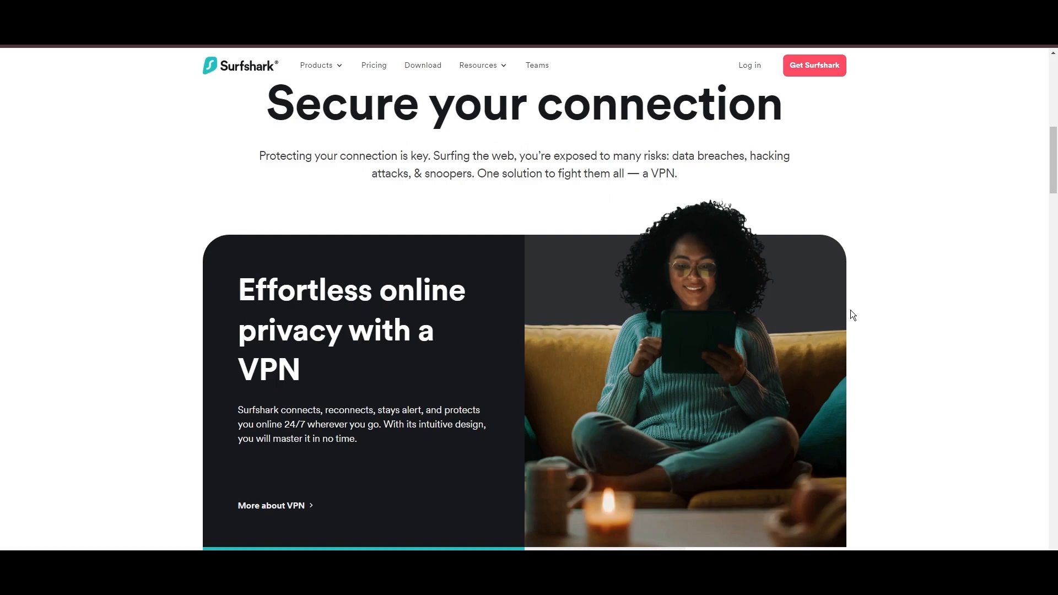
pyautogui.scroll(-3)
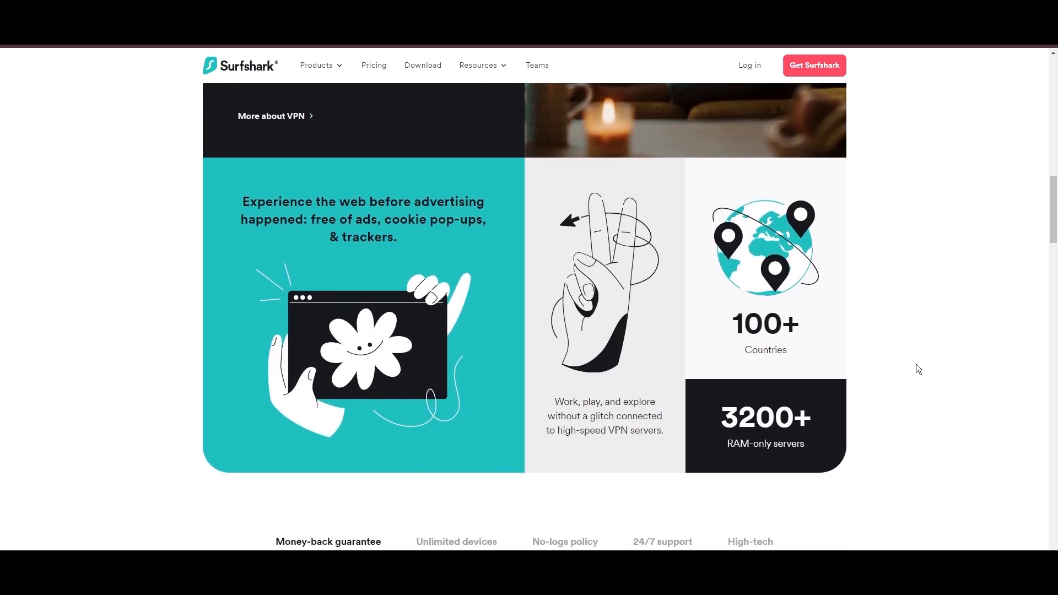
pyautogui.scroll(-3)
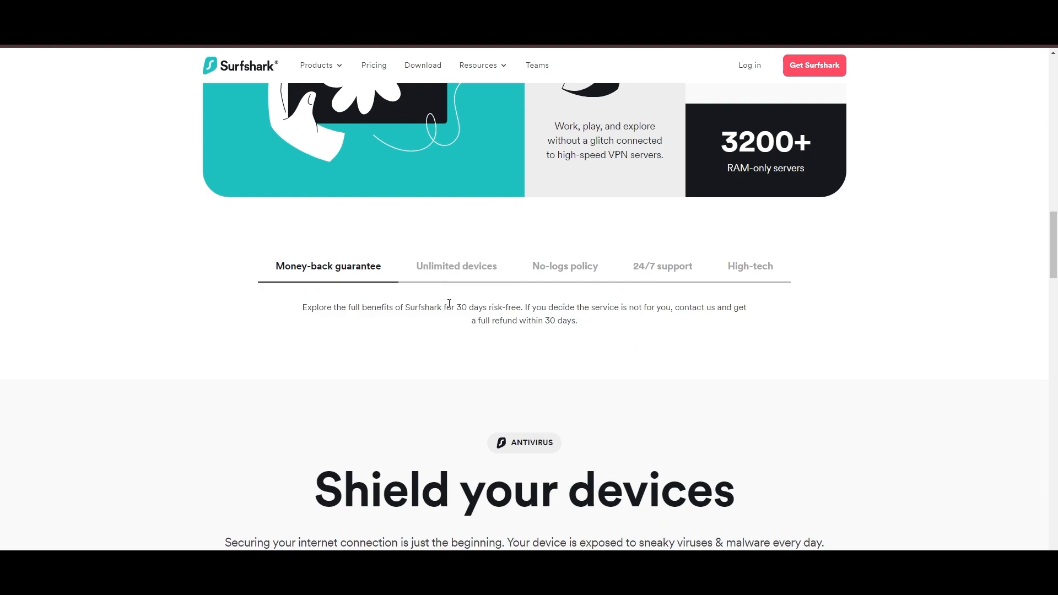
# - View the Unlimited devices, 24/7 support and High-tech features, then reach the pricing table
pyautogui.moveTo(457, 307); pyautogui.dragTo(521, 307)
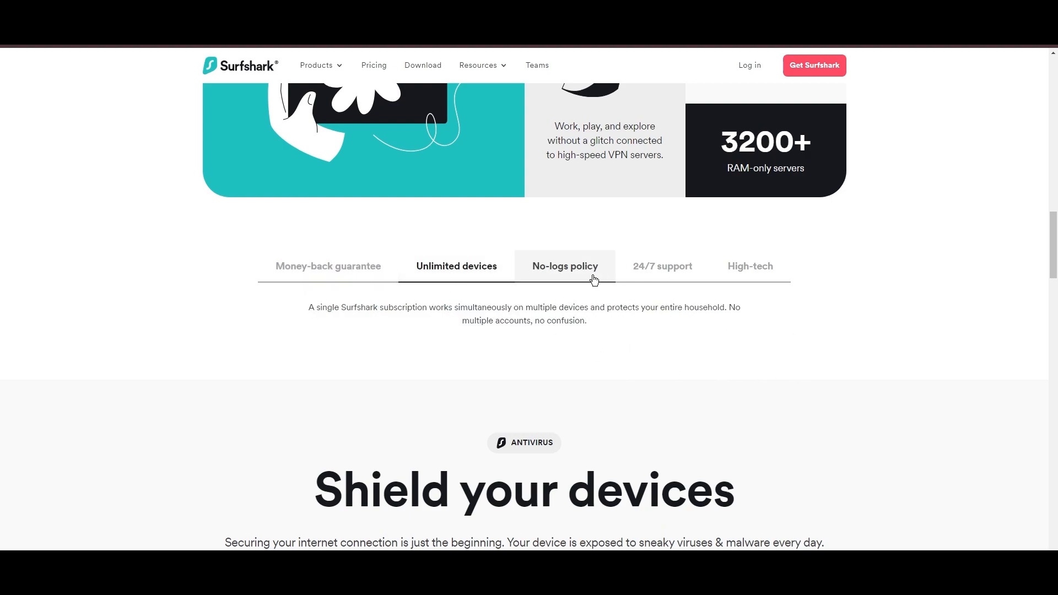
pyautogui.click(662, 267)
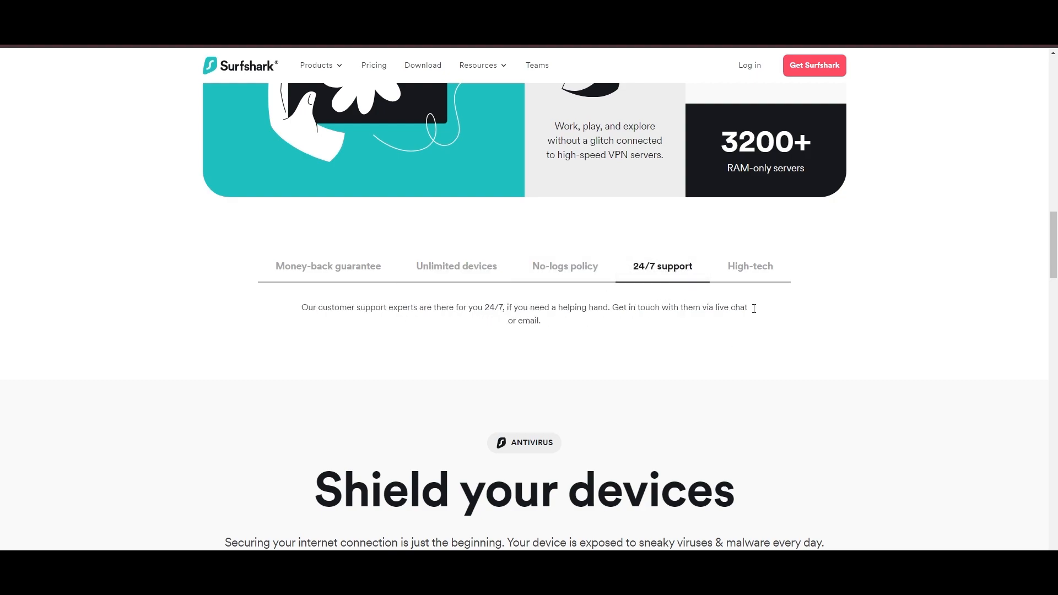
pyautogui.click(750, 266)
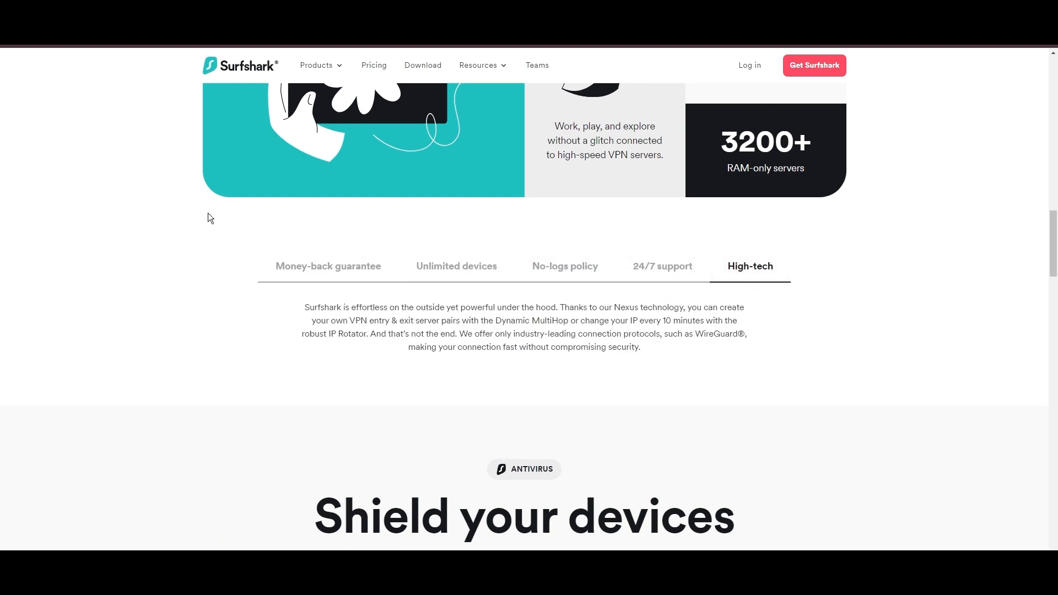
pyautogui.scroll(-3)
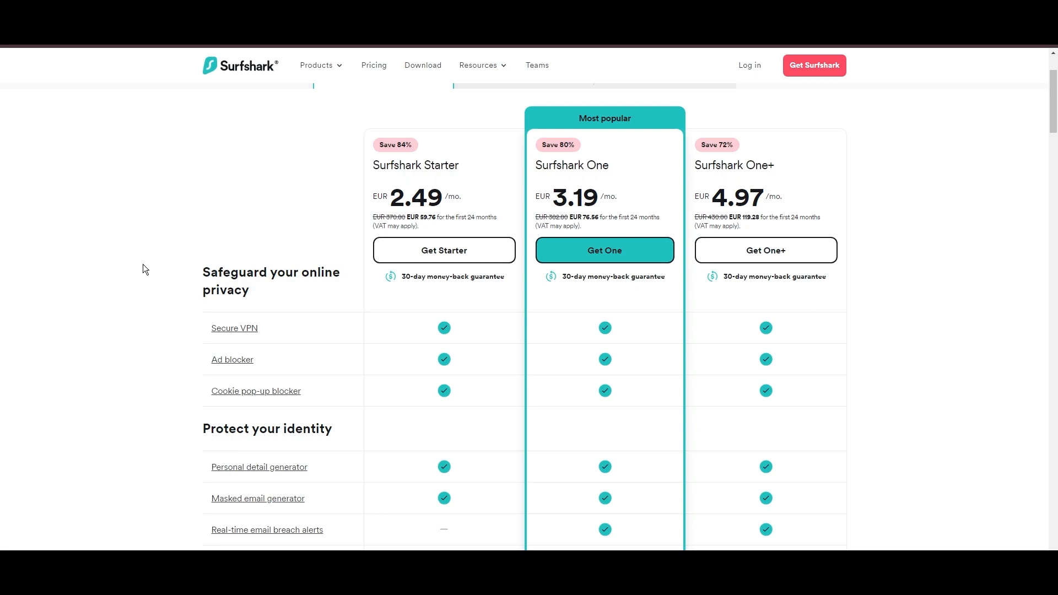
pyautogui.moveTo(420, 319)
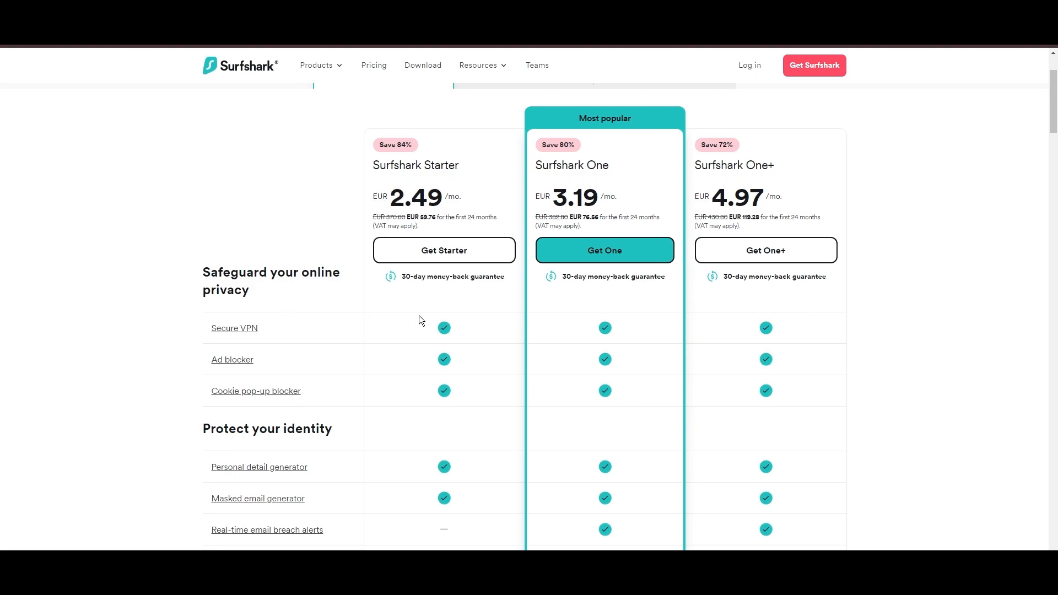
pyautogui.moveTo(899, 293)
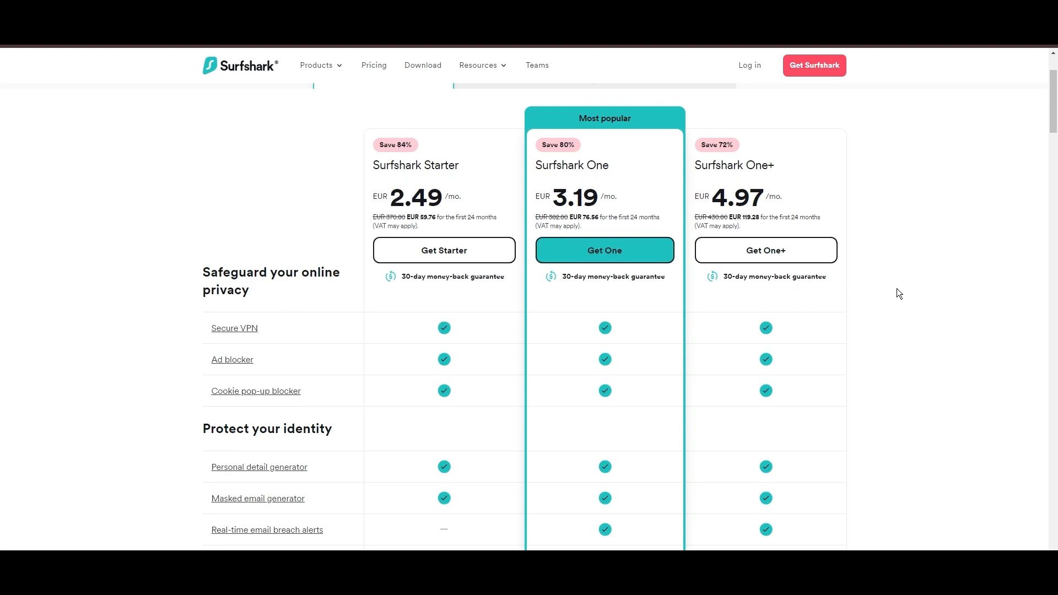
# - Scroll the plan comparison into its identity and device-security features
pyautogui.scroll(-3)
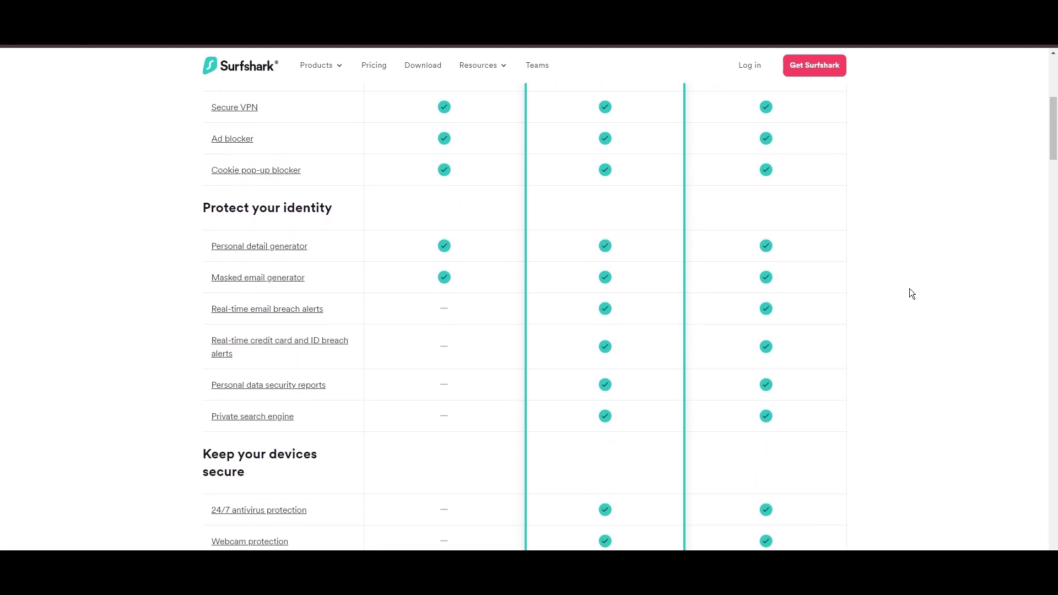
pyautogui.scroll(-3)
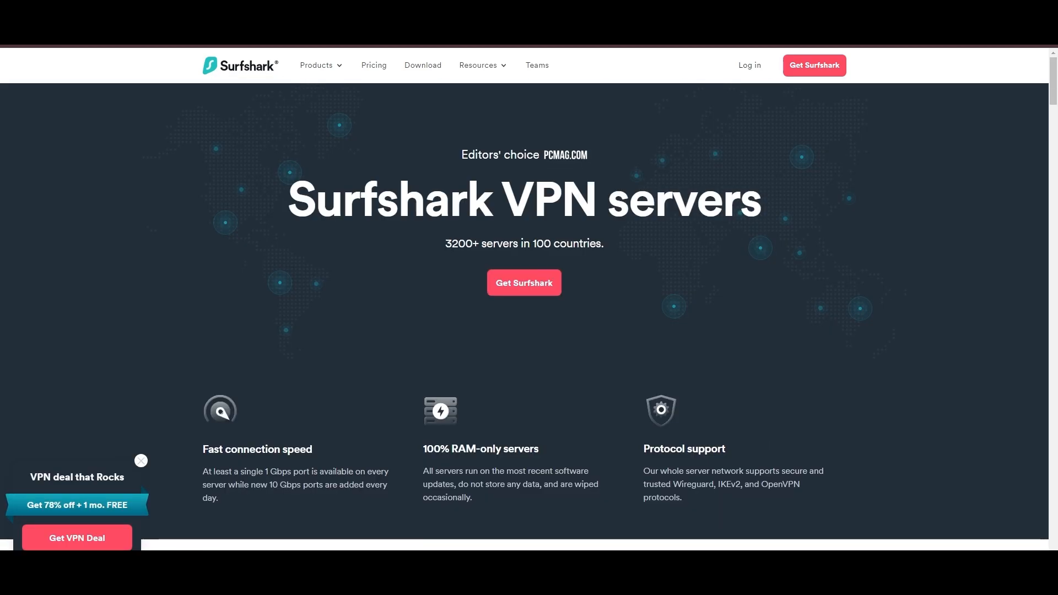
# - Scroll through the Europe server locations list
pyautogui.scroll(-3)
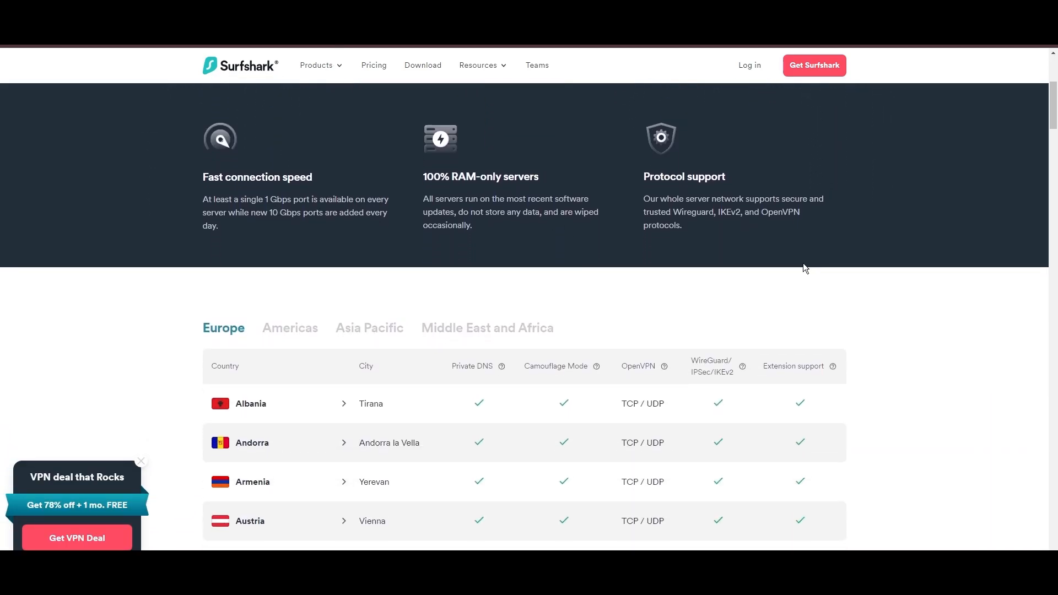
pyautogui.scroll(-3)
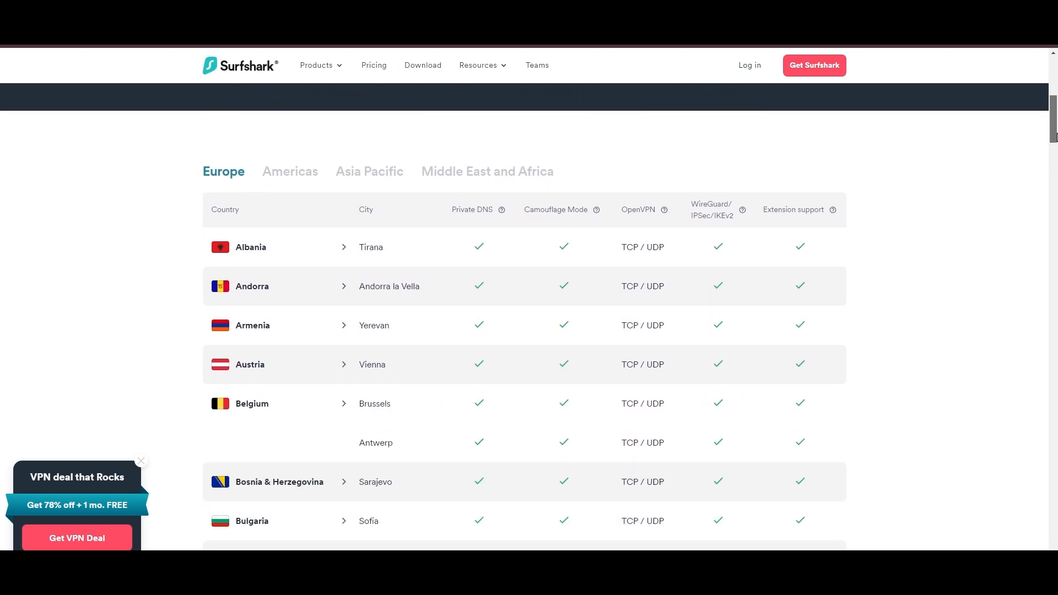
pyautogui.scroll(-3)
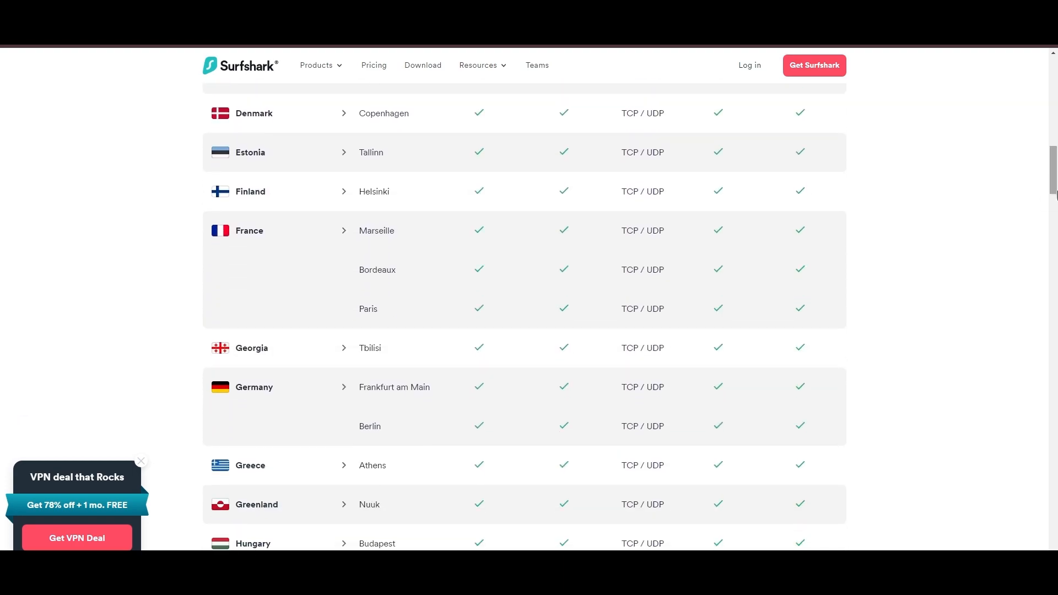
pyautogui.scroll(-3)
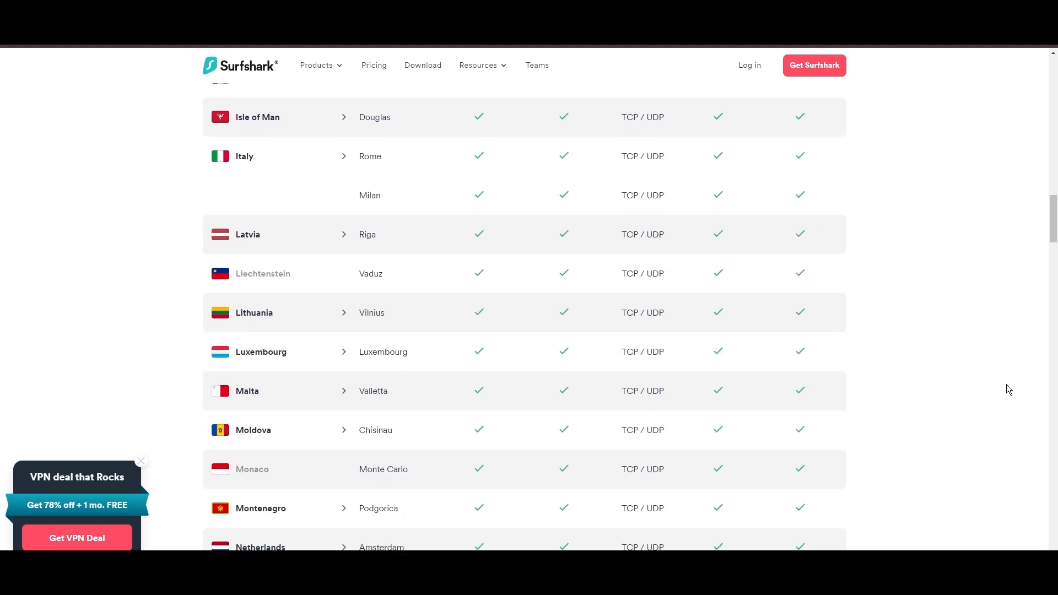
pyautogui.scroll(-3)
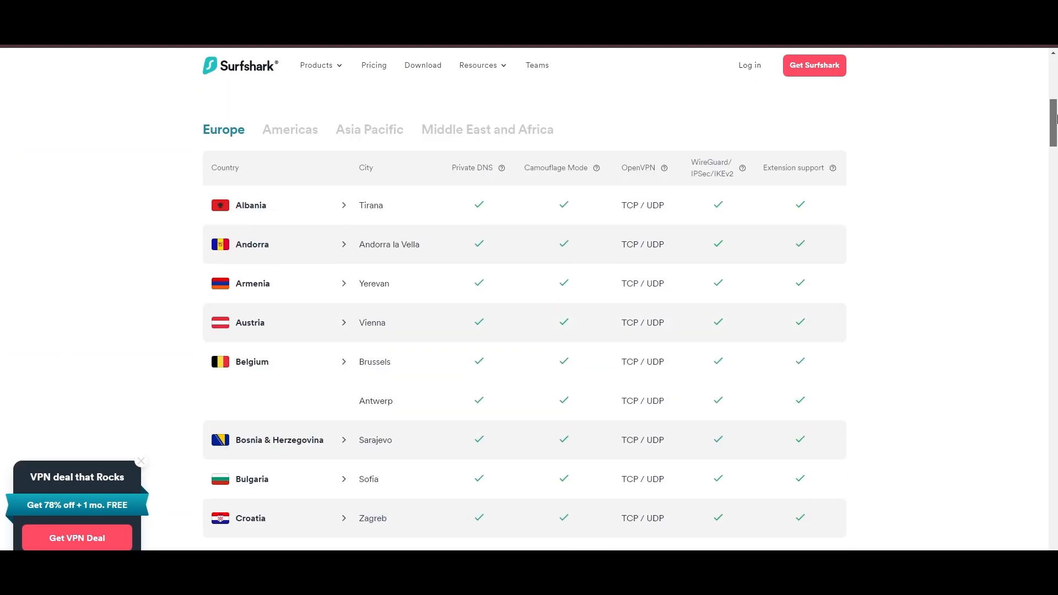
# - Switch to the Americas region and browse its server locations
pyautogui.click(290, 331)
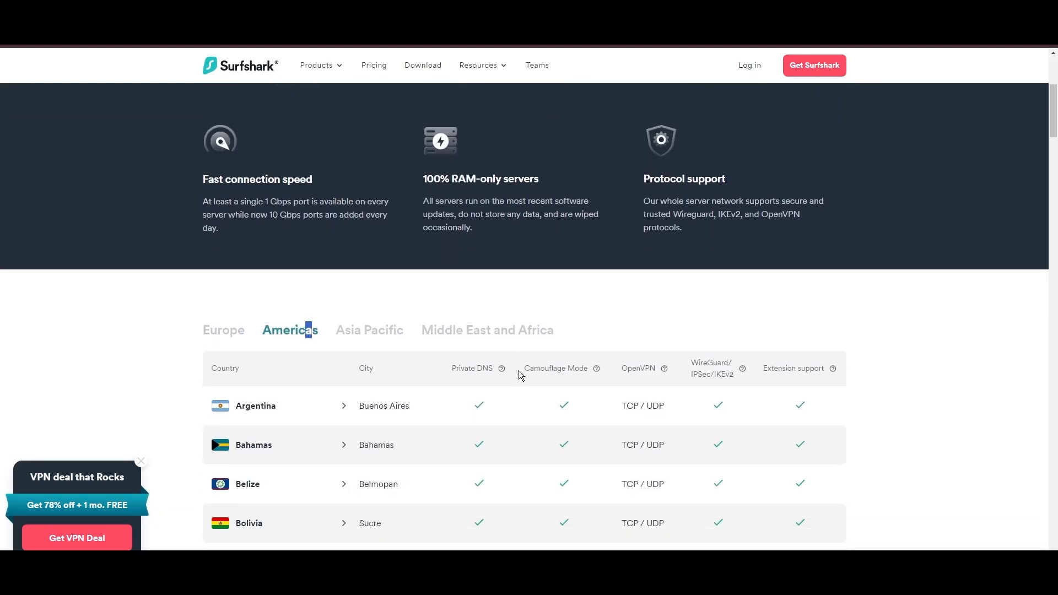
pyautogui.scroll(-3)
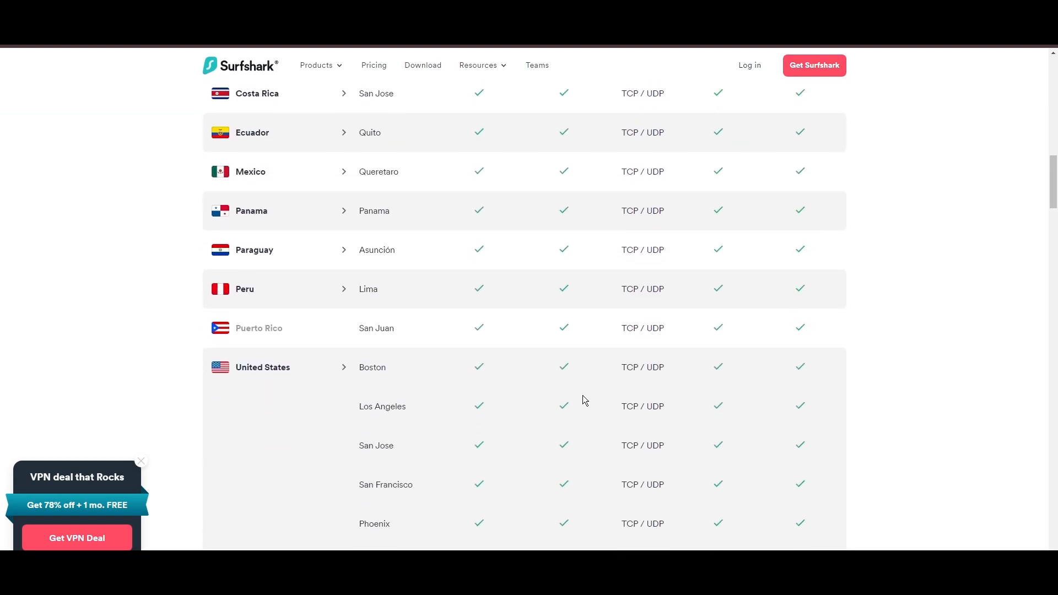
pyautogui.scroll(-3)
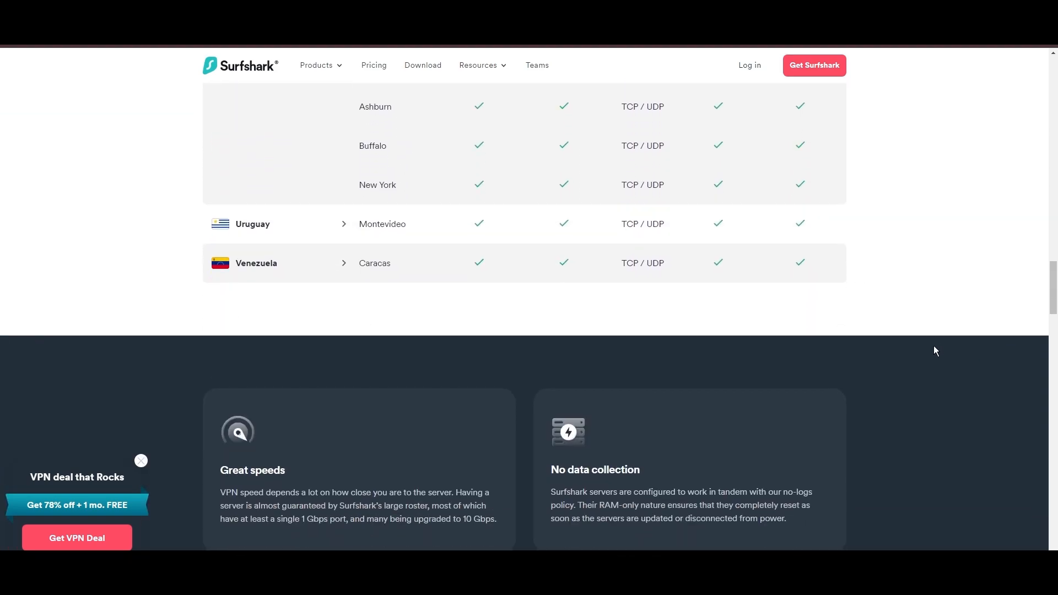
pyautogui.scroll(3)
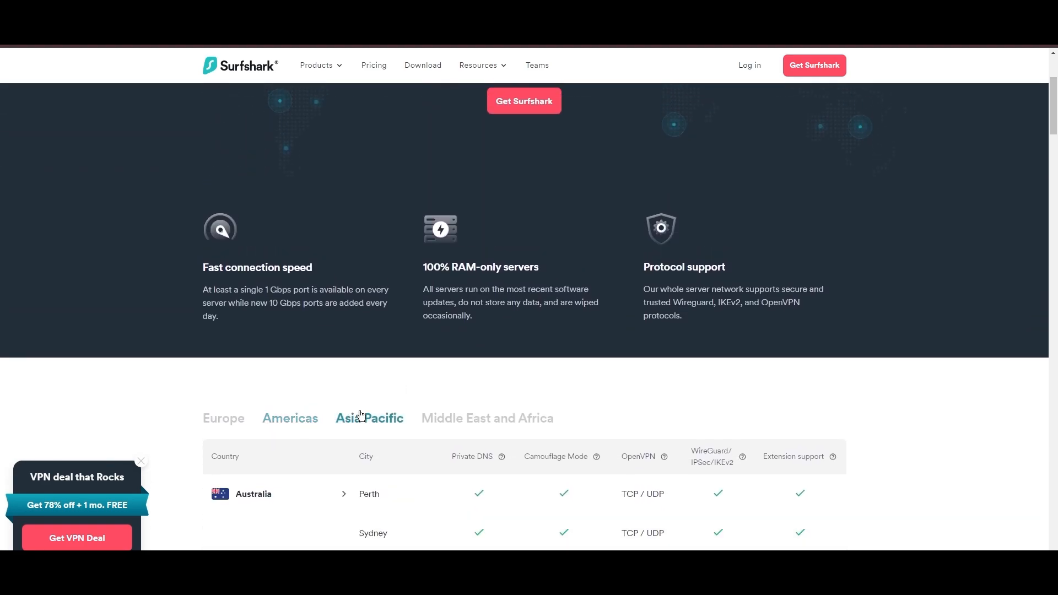
pyautogui.scroll(-3)
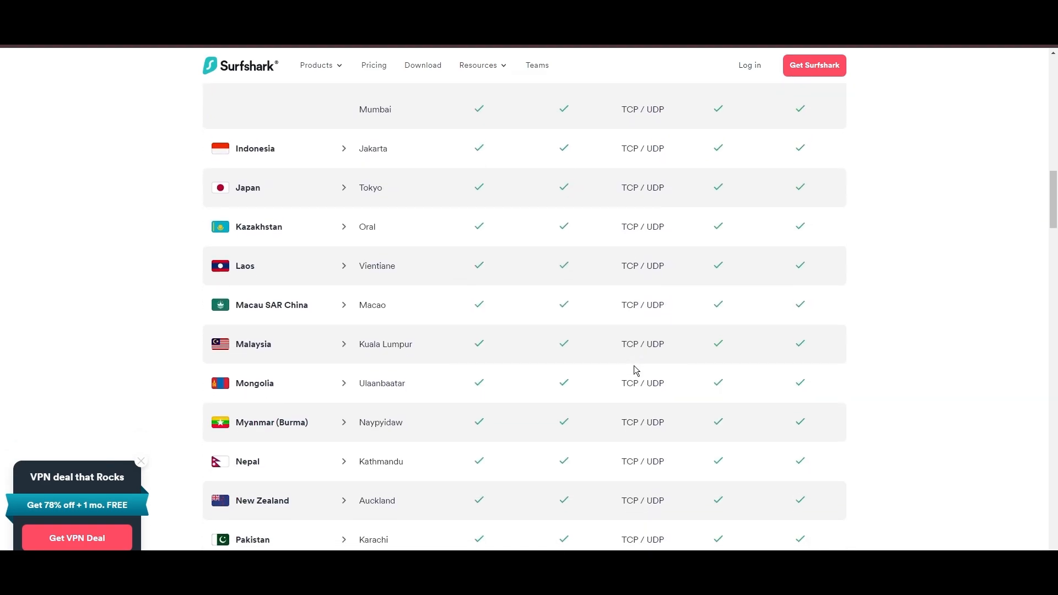
pyautogui.scroll(-3)
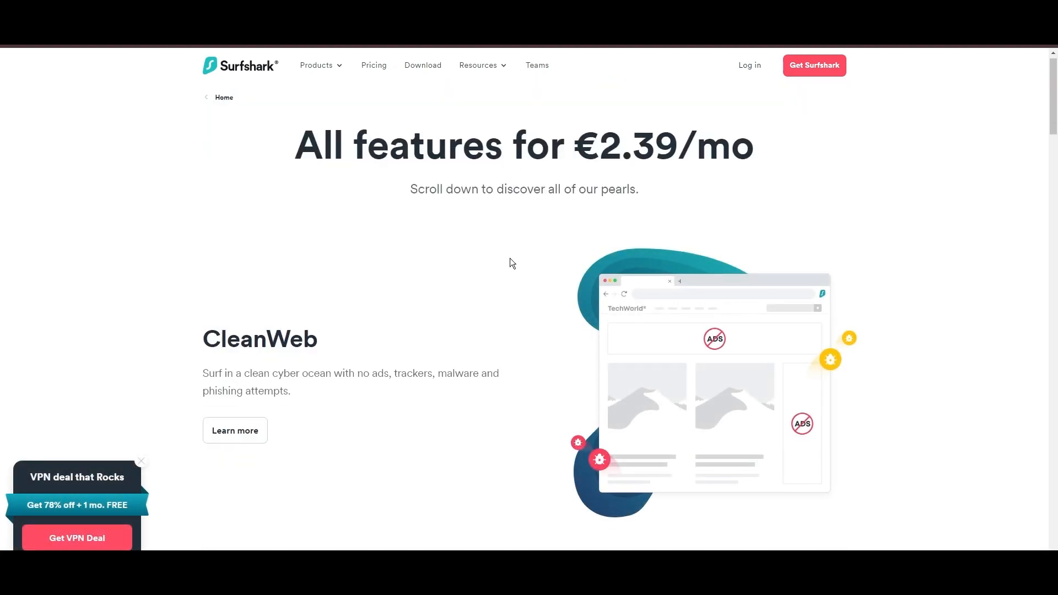
pyautogui.scroll(-3)
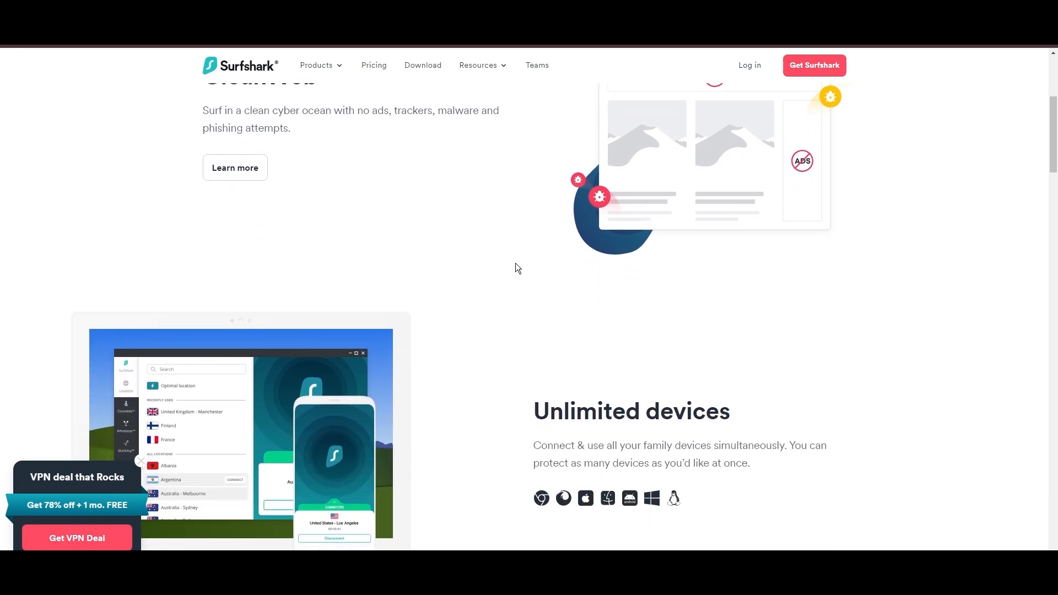
pyautogui.scroll(-3)
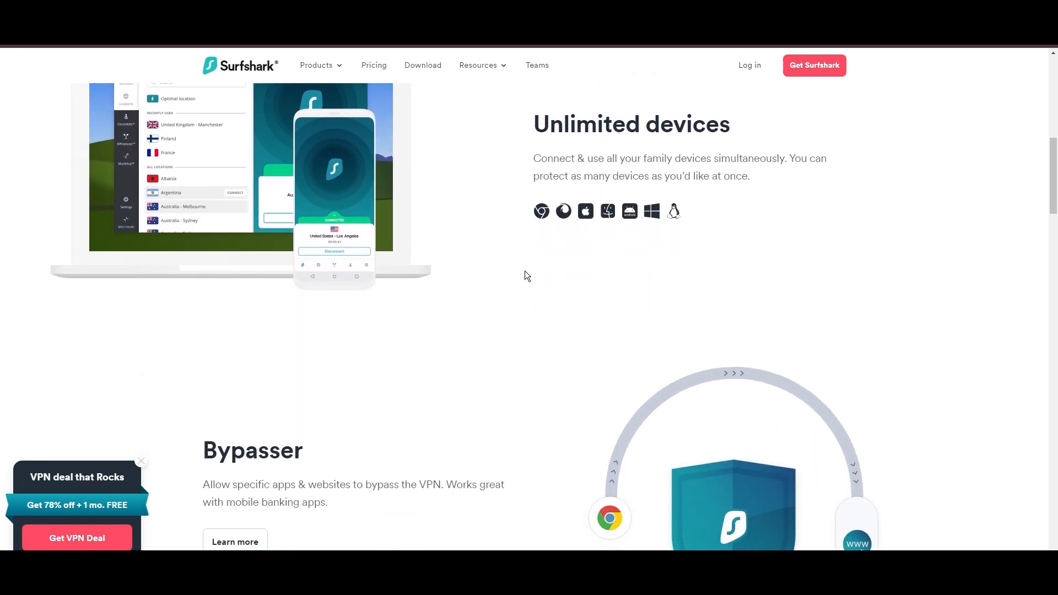
pyautogui.scroll(-3)
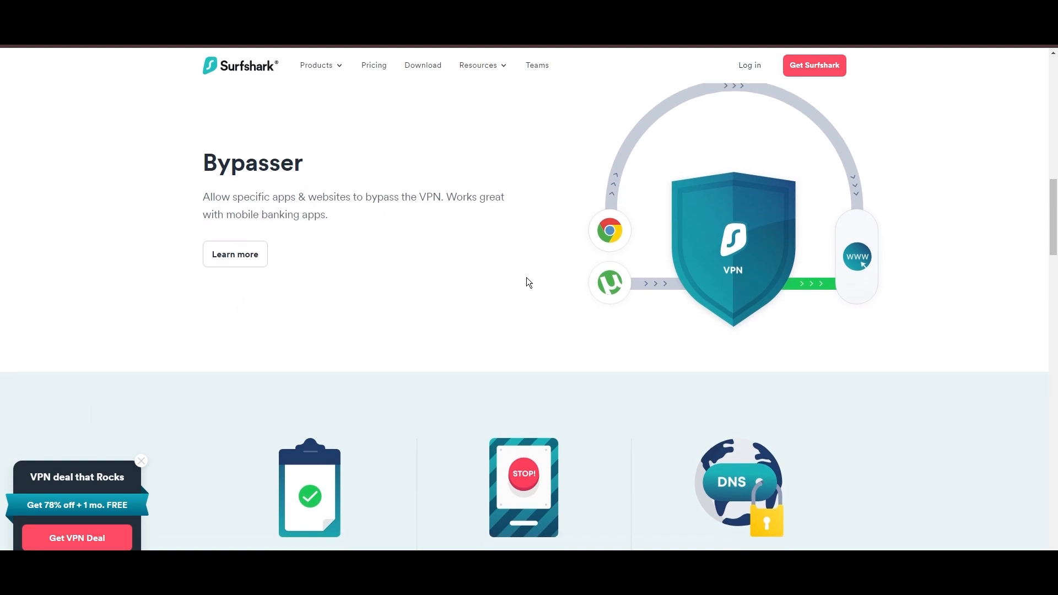
pyautogui.scroll(-3)
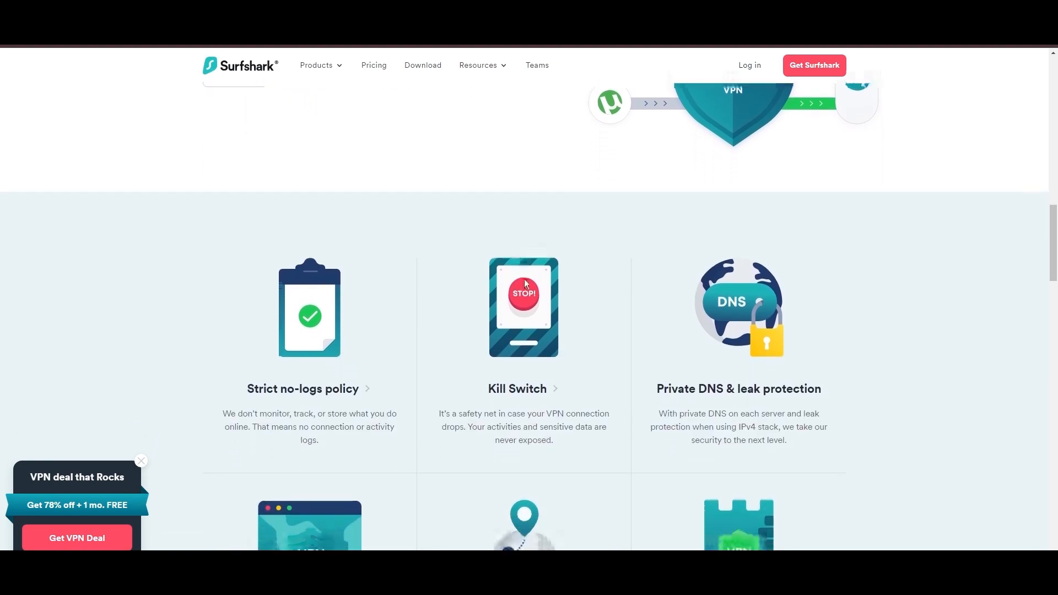
pyautogui.scroll(-3)
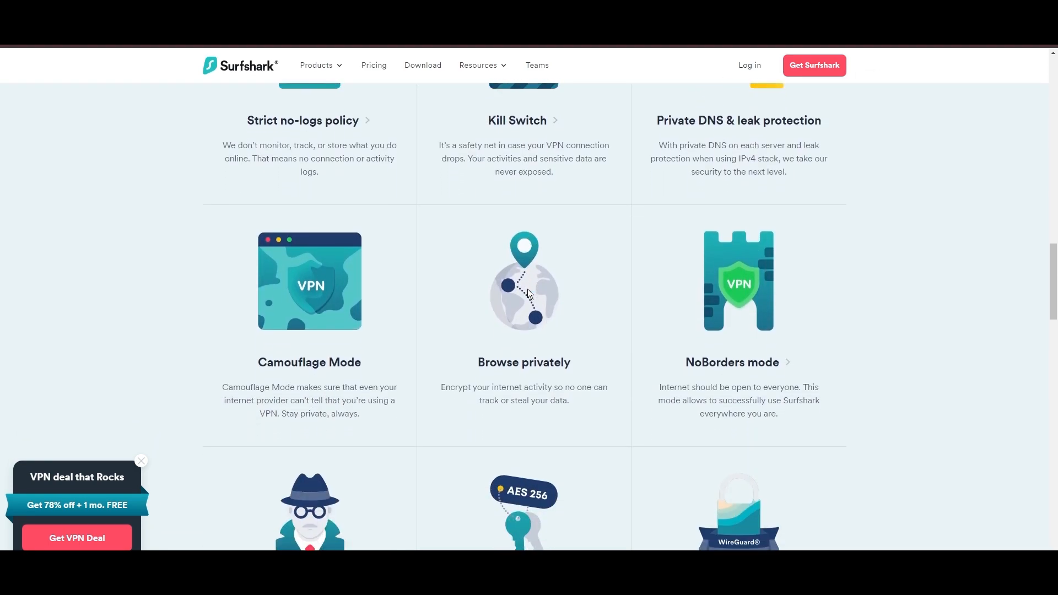
pyautogui.scroll(-3)
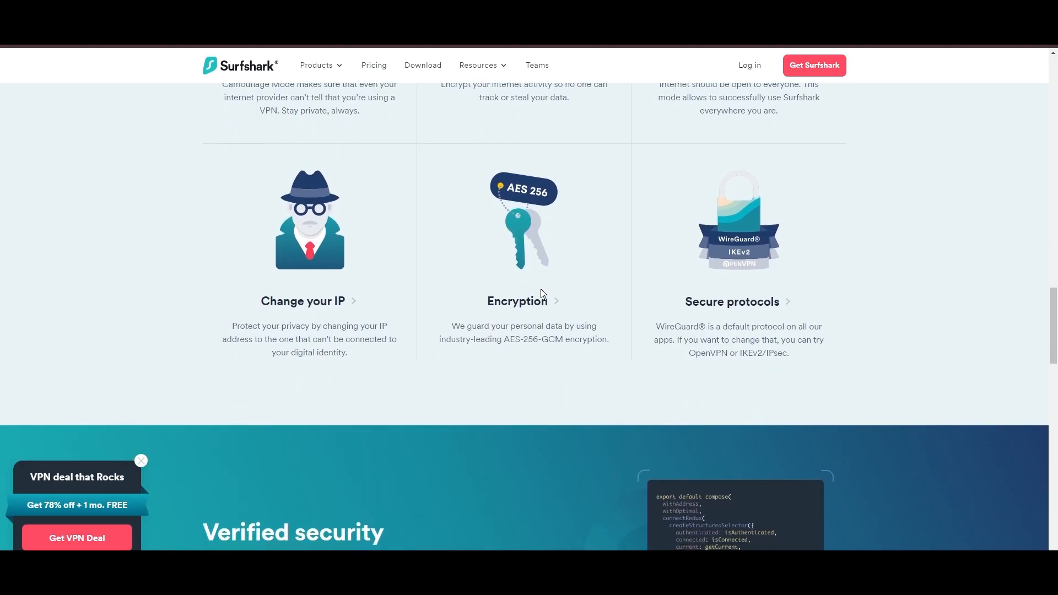
pyautogui.scroll(-3)
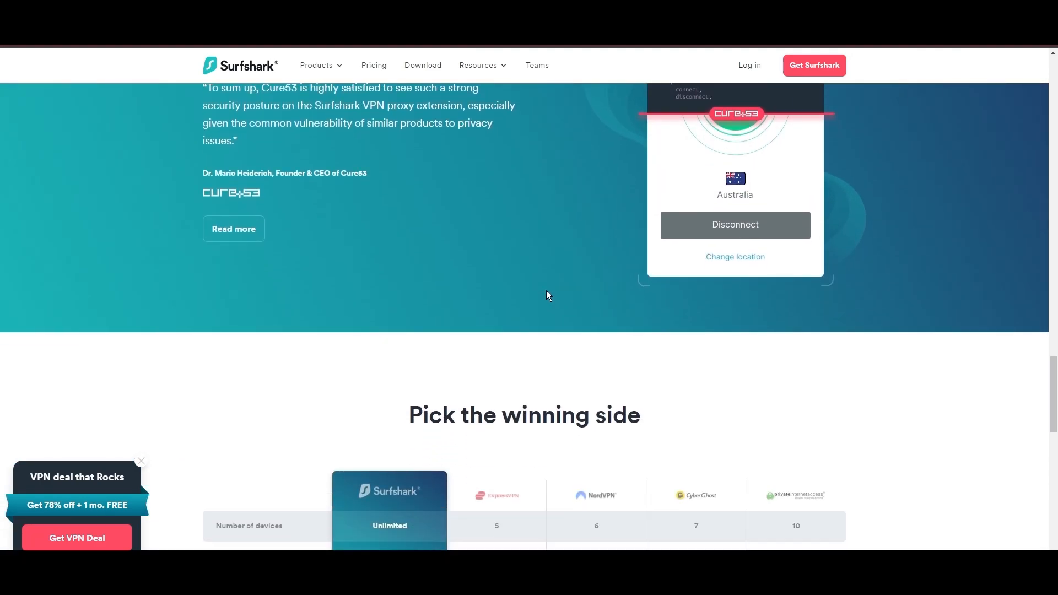
pyautogui.scroll(-3)
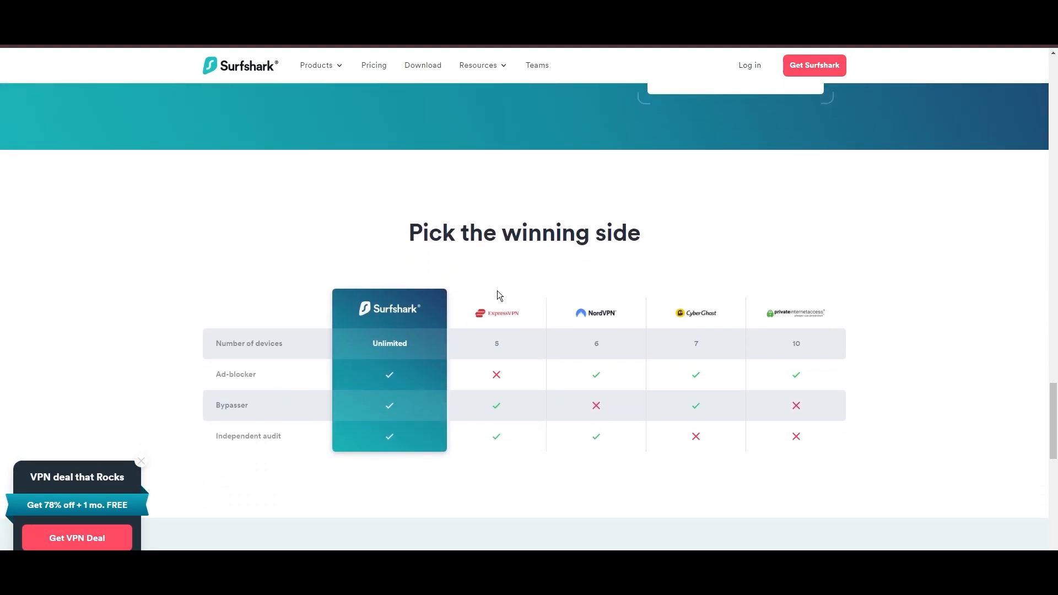
pyautogui.scroll(-3)
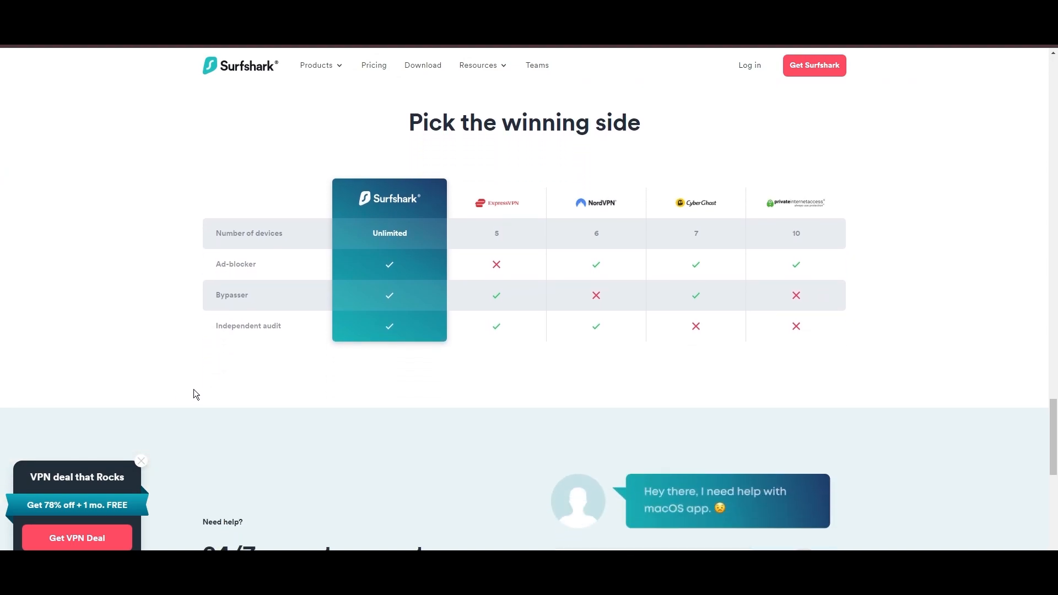
pyautogui.scroll(-3)
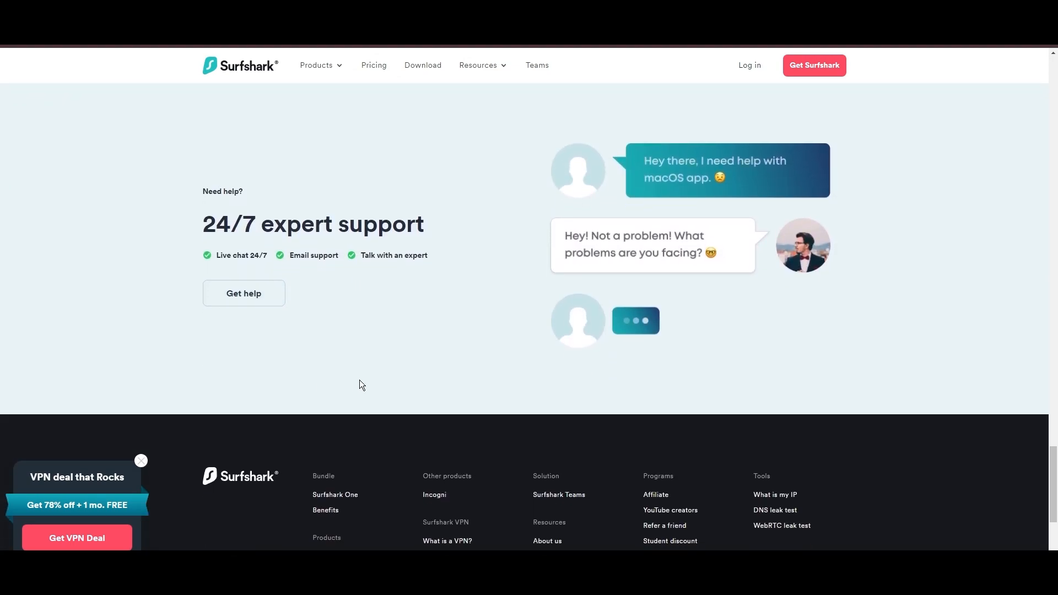
pyautogui.scroll(-3)
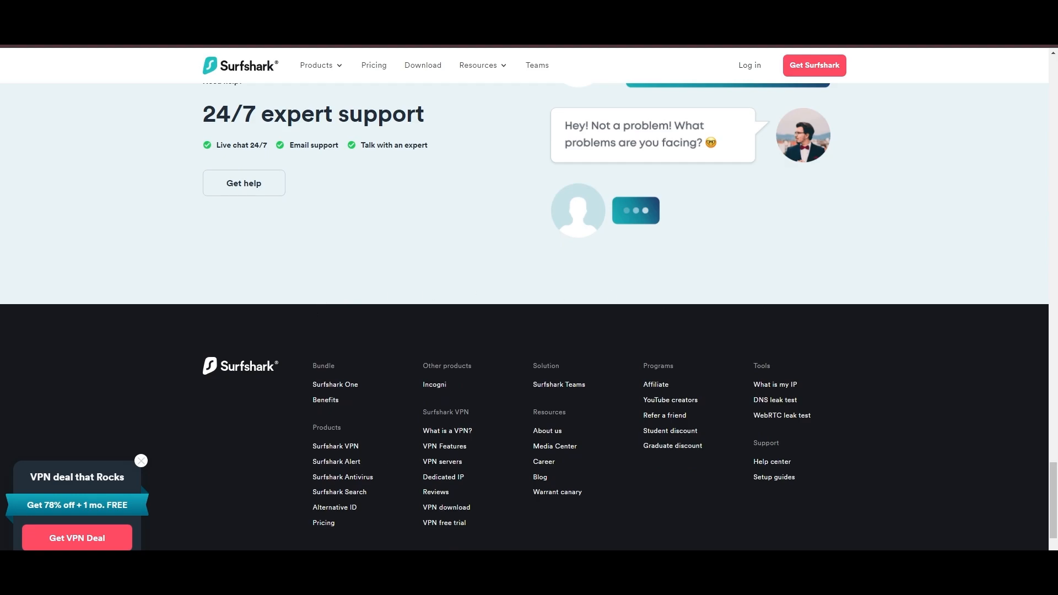